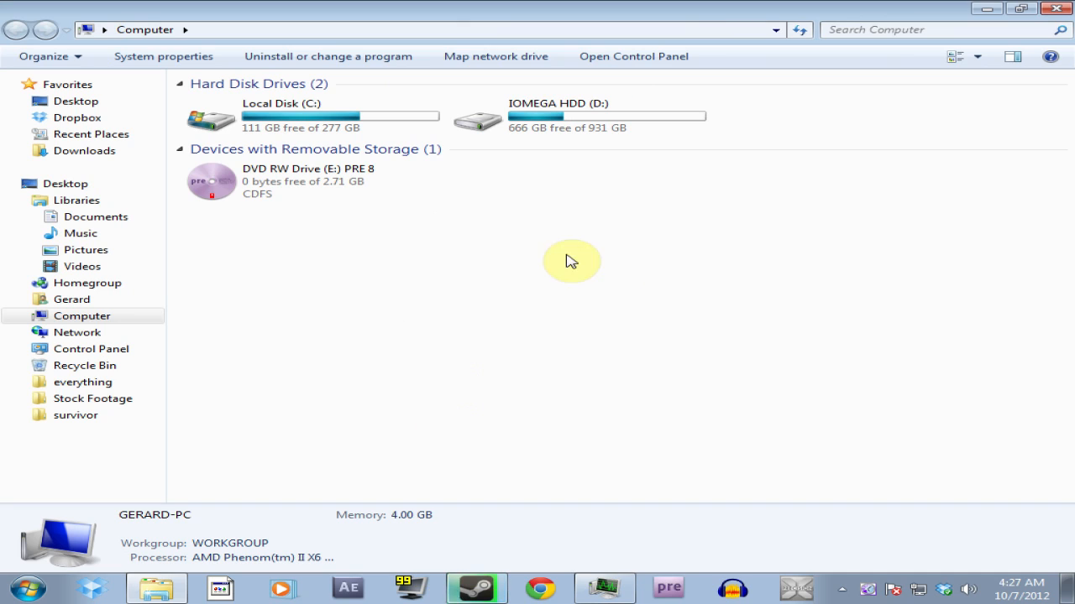
pyautogui.moveTo(531, 87)
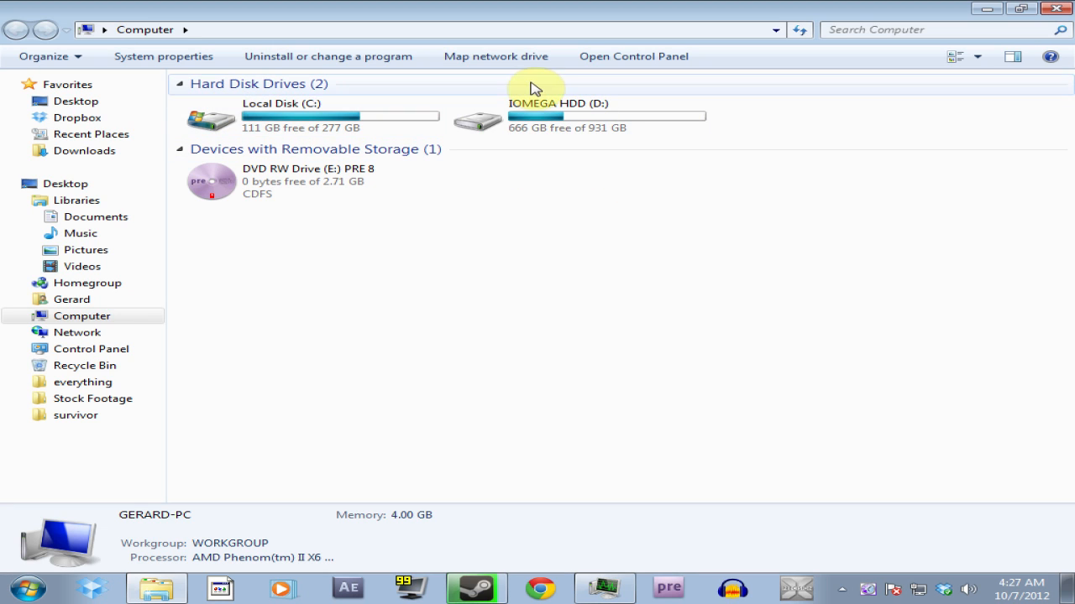
pyautogui.moveTo(475, 582)
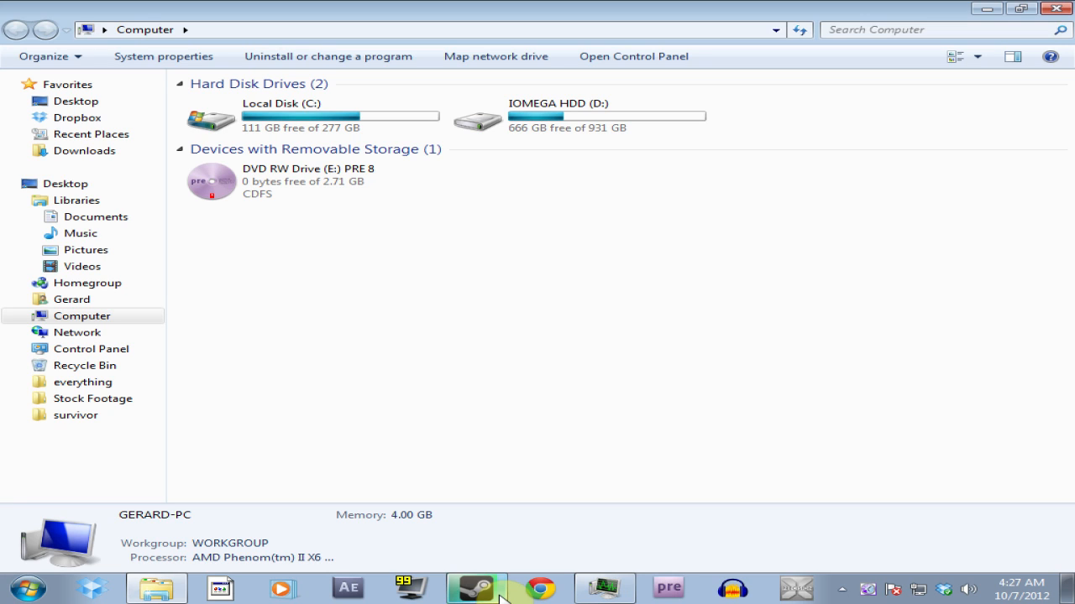
# Return to the Computer view listing the local disk, IOMEGA HDD and DVD drive
pyautogui.click(285, 108)
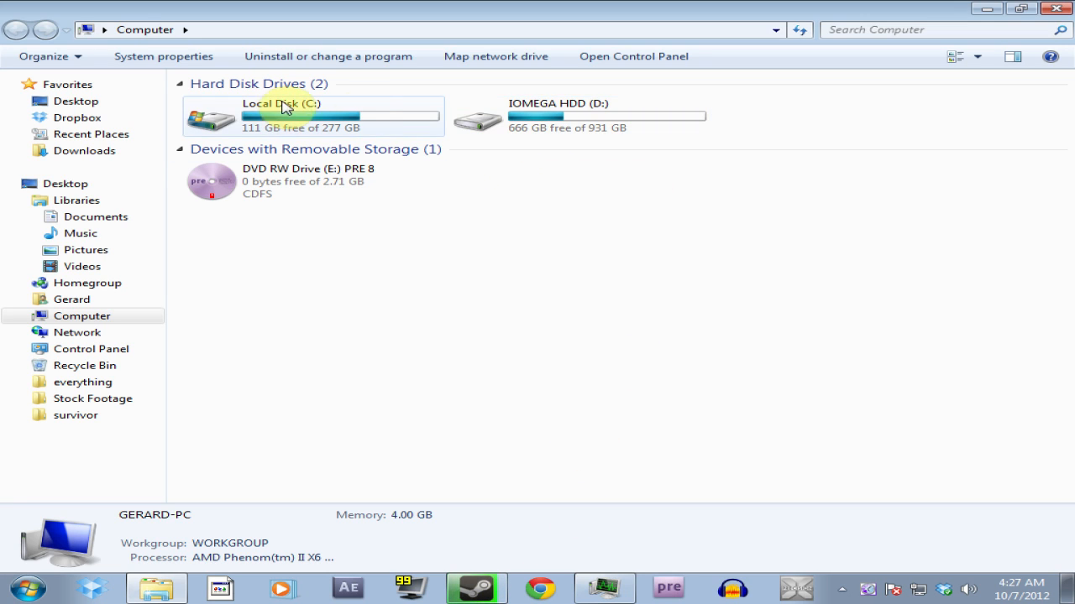
pyautogui.moveTo(293, 124)
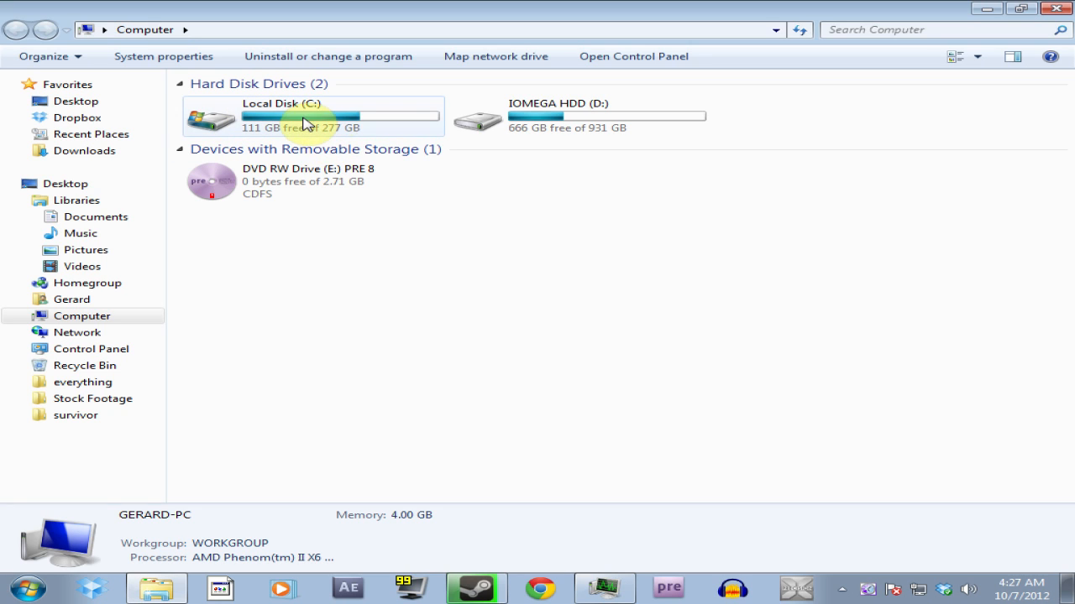
pyautogui.moveTo(551, 121)
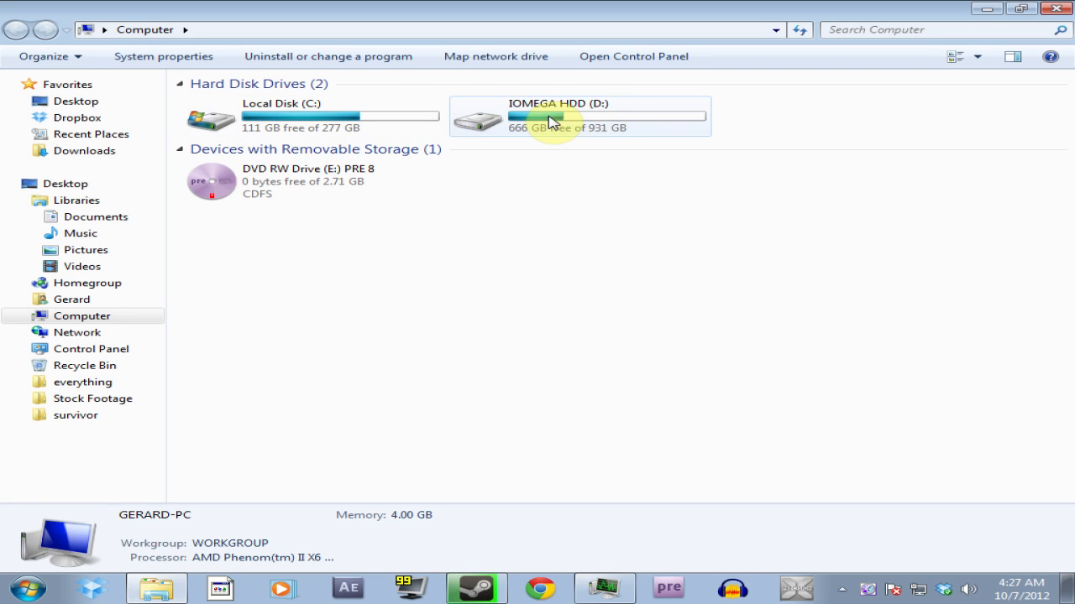
pyautogui.moveTo(537, 116)
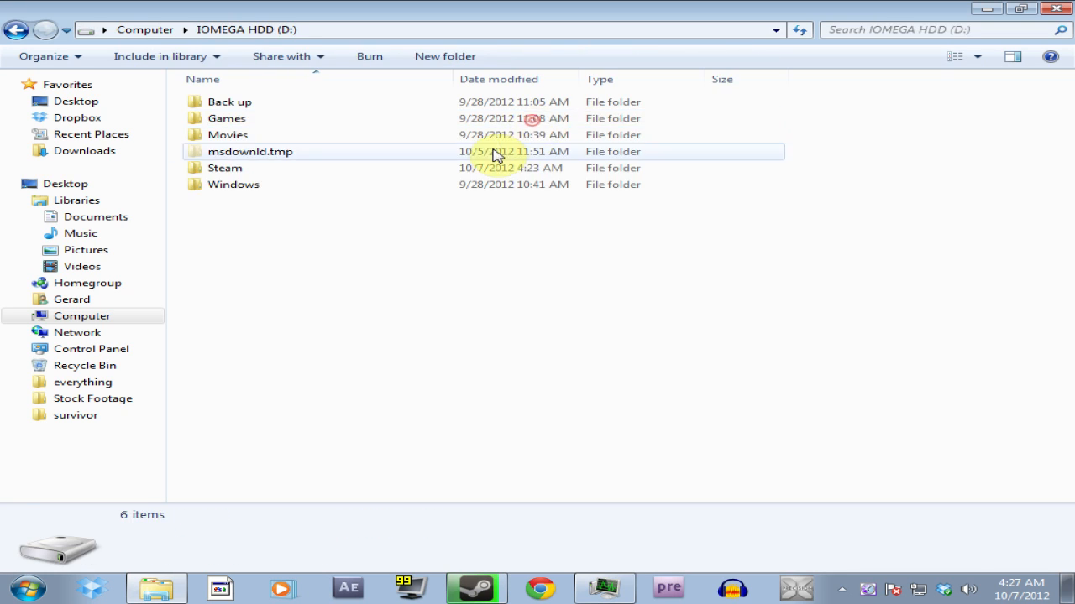
# Look inside the Steam folder, then return to Computer showing IOMEGA HDD (D:) as 931 GB NTFS
pyautogui.doubleClick(225, 168)
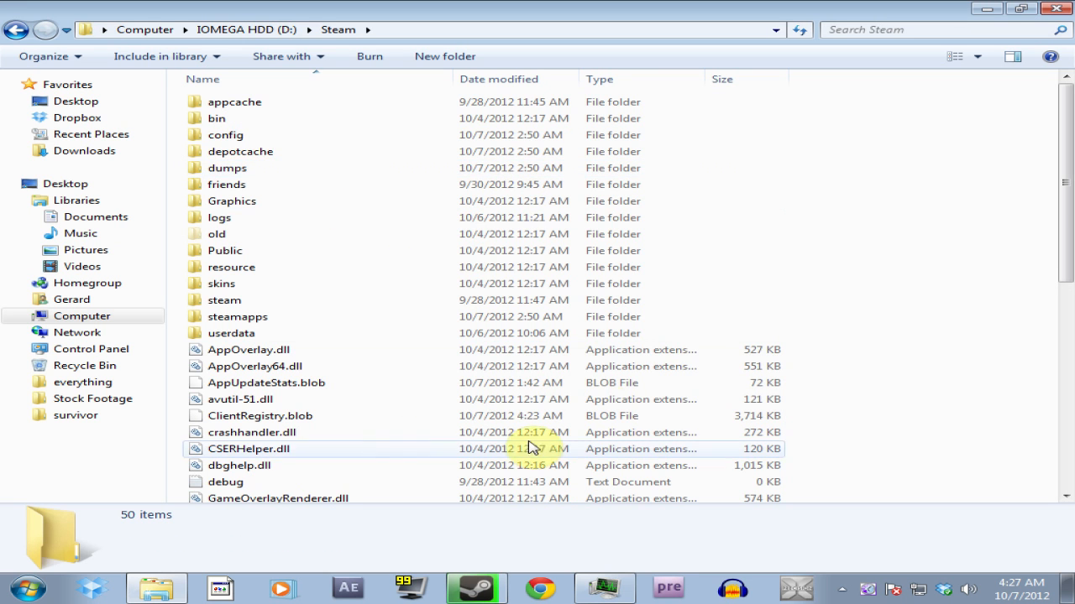
pyautogui.scroll(-3)
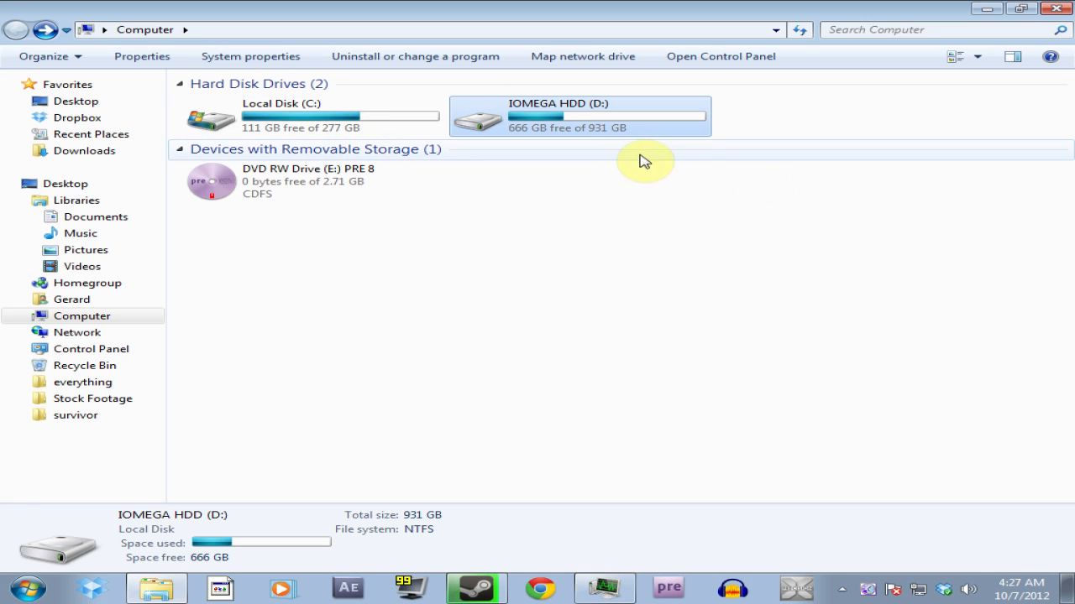
pyautogui.moveTo(538, 124)
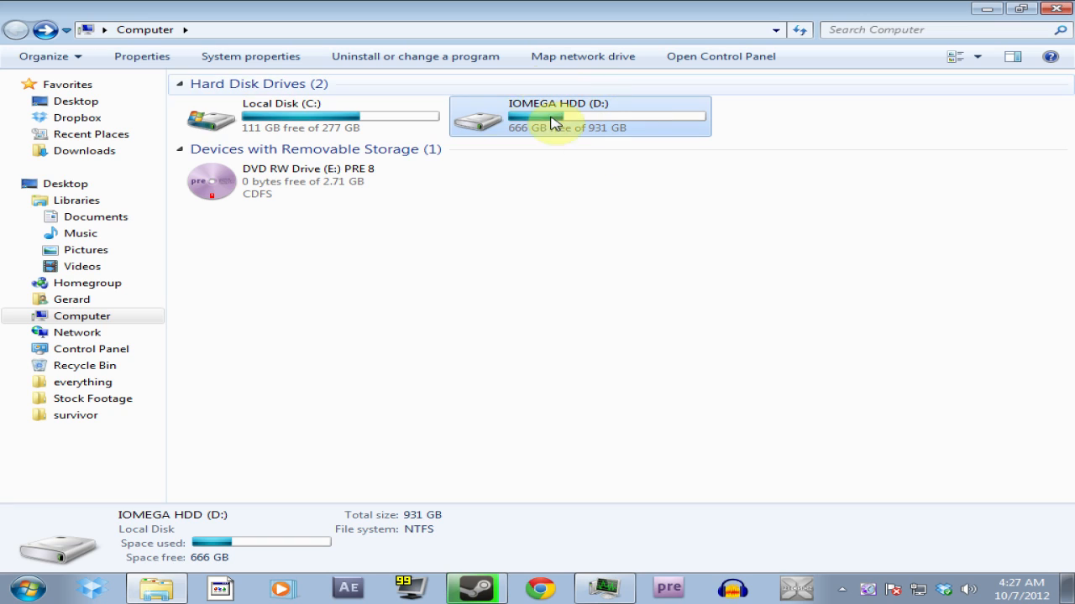
pyautogui.moveTo(596, 114)
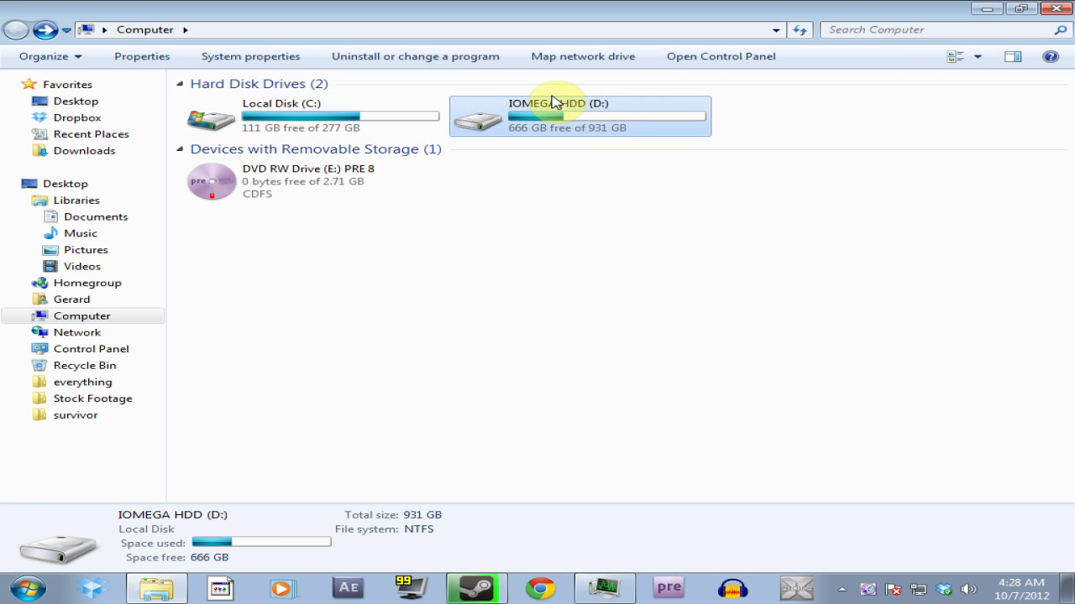
pyautogui.moveTo(546, 118)
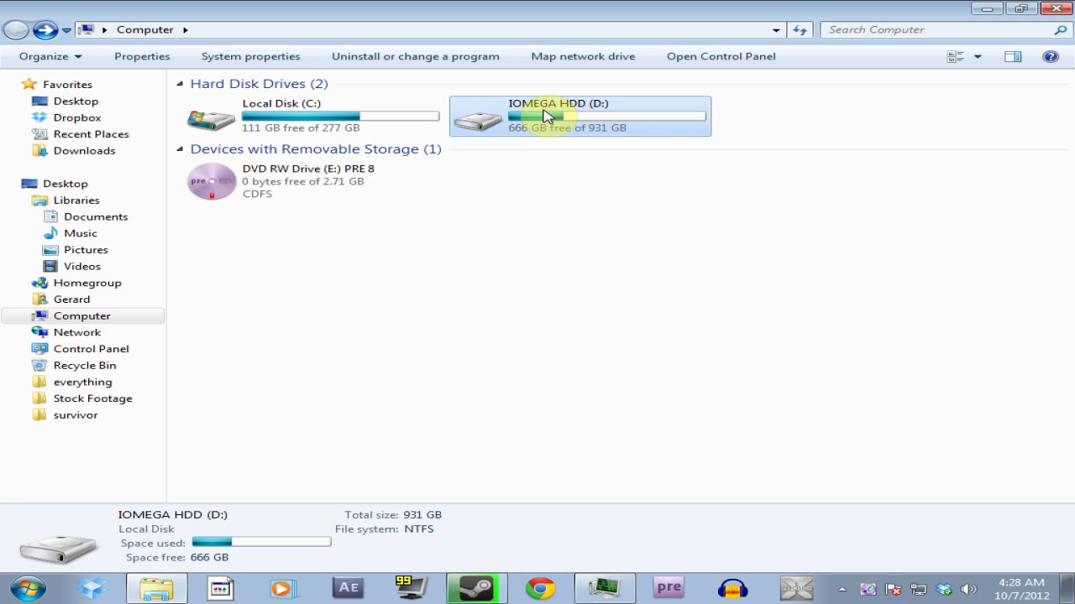
pyautogui.moveTo(539, 114)
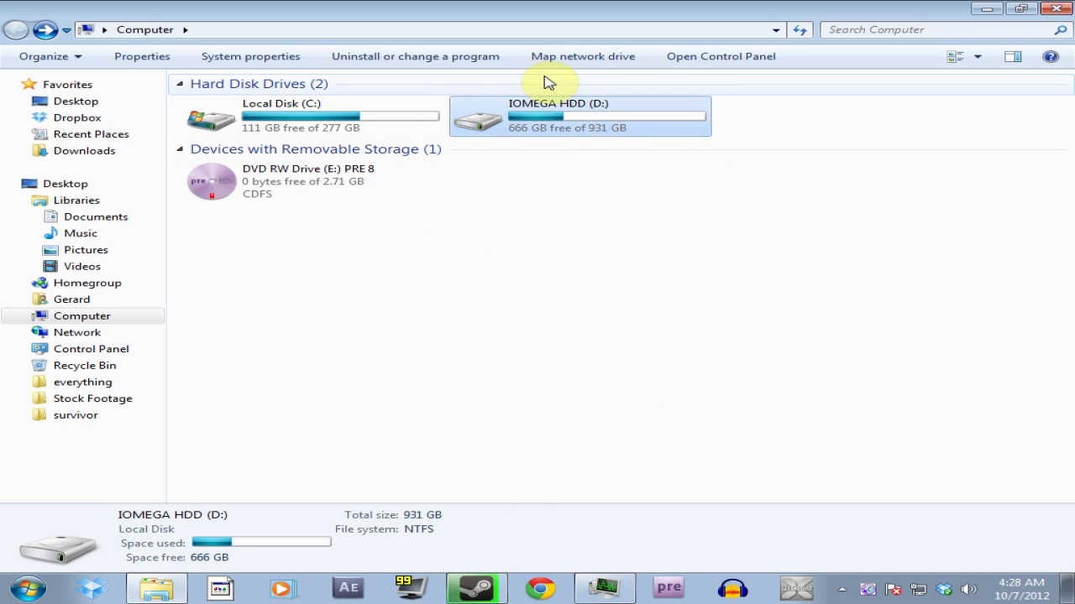
pyautogui.moveTo(568, 124)
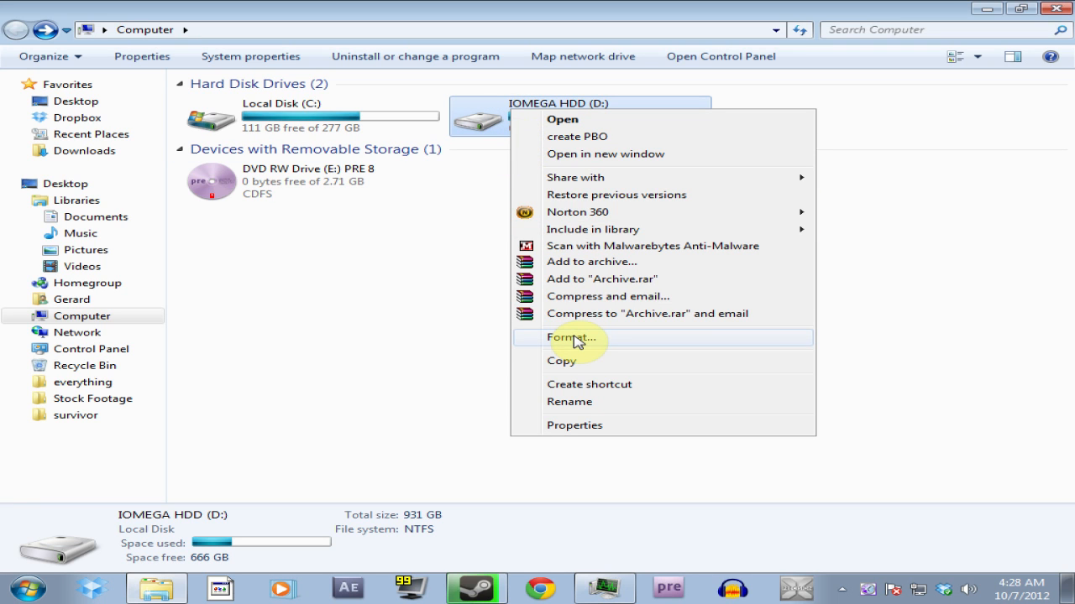
pyautogui.moveTo(490, 322)
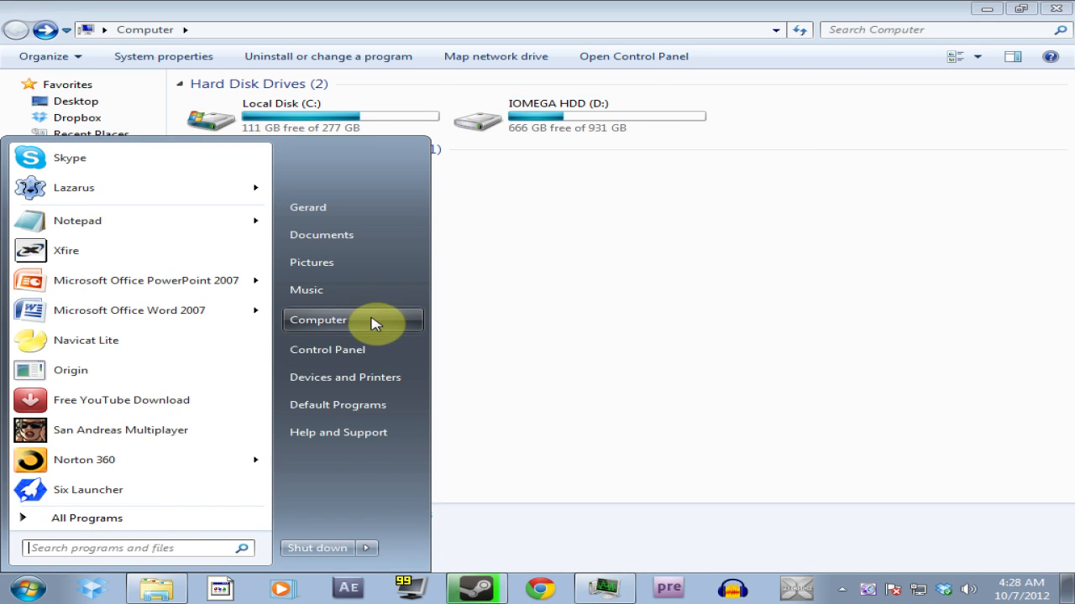
pyautogui.moveTo(354, 315)
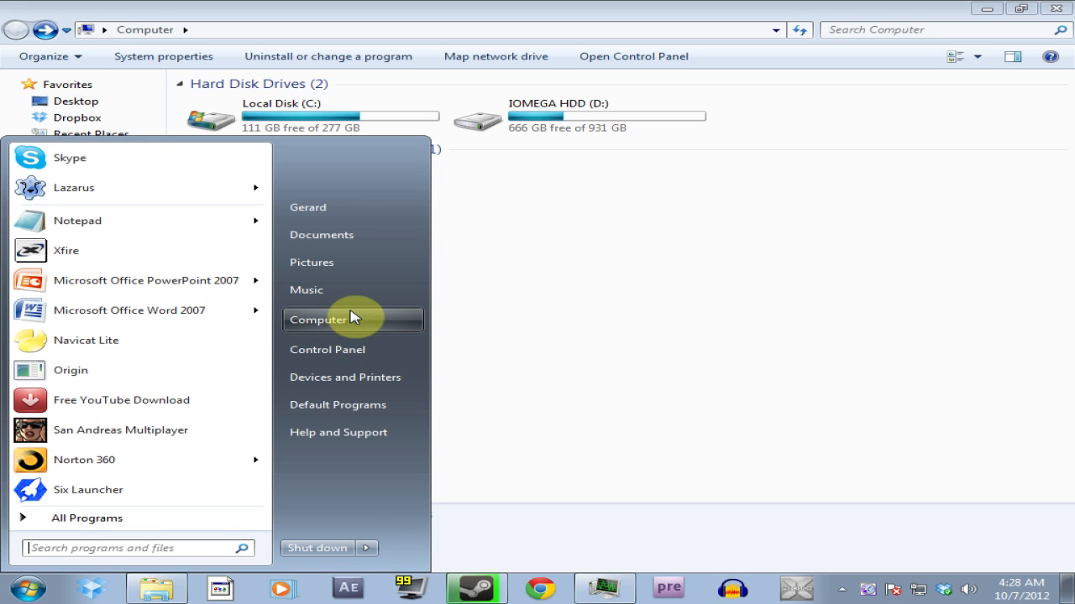
# Reach Administrative Tools through Control Panel > System and Security
pyautogui.click(326, 350)
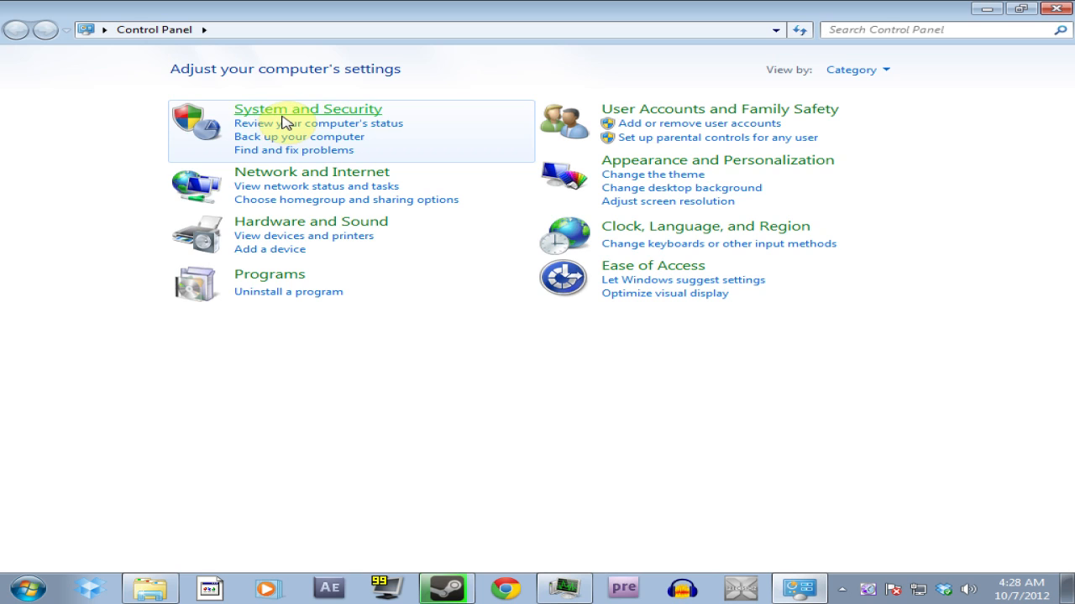
pyautogui.click(306, 109)
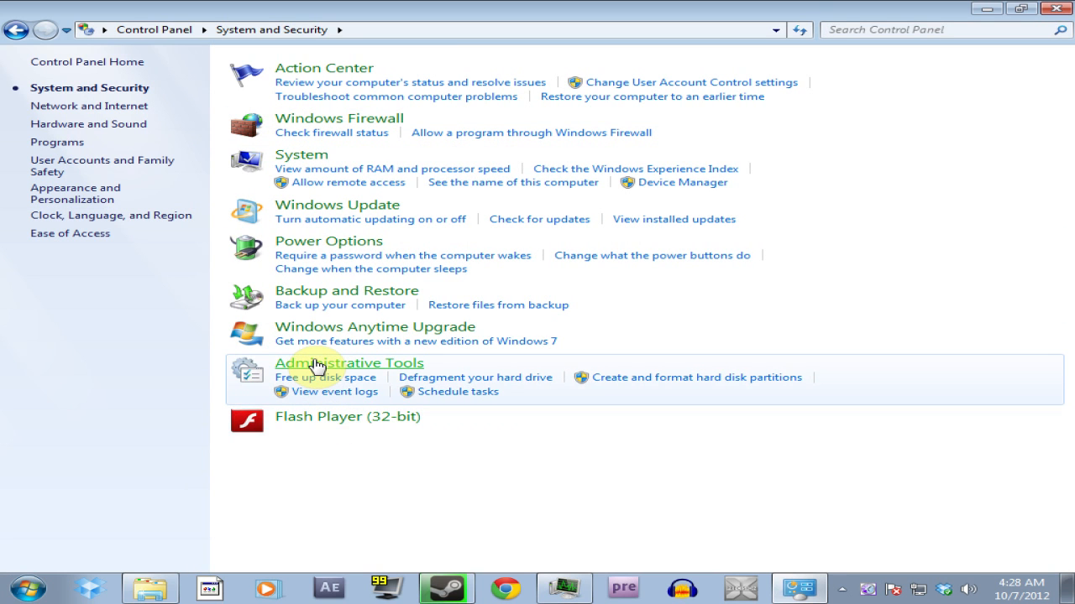
pyautogui.click(329, 374)
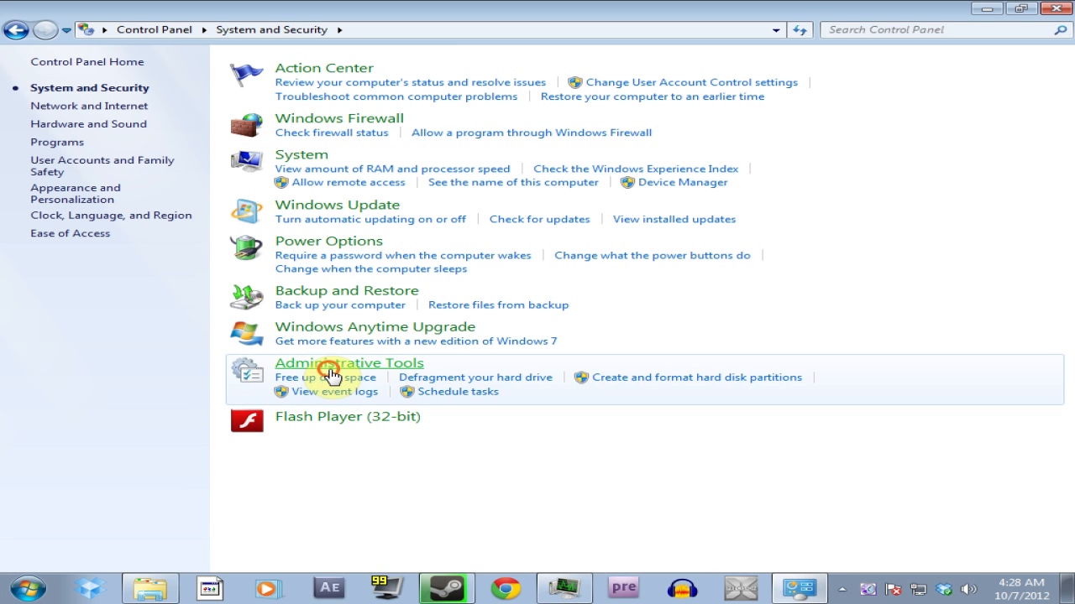
pyautogui.click(350, 363)
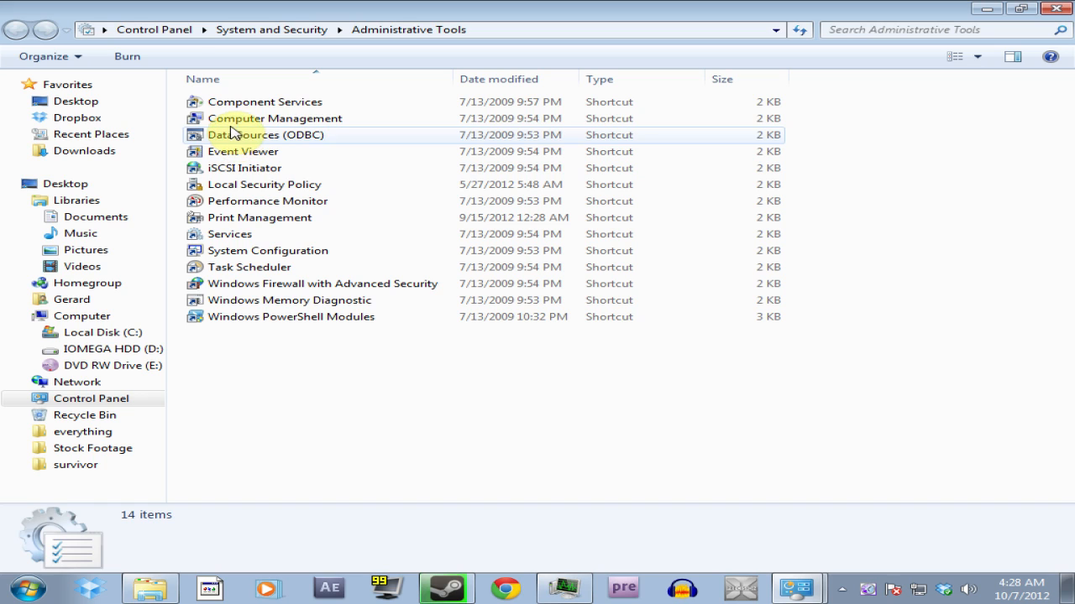
# Select the Computer Management shortcut, then return to the System and Security page
pyautogui.click(275, 118)
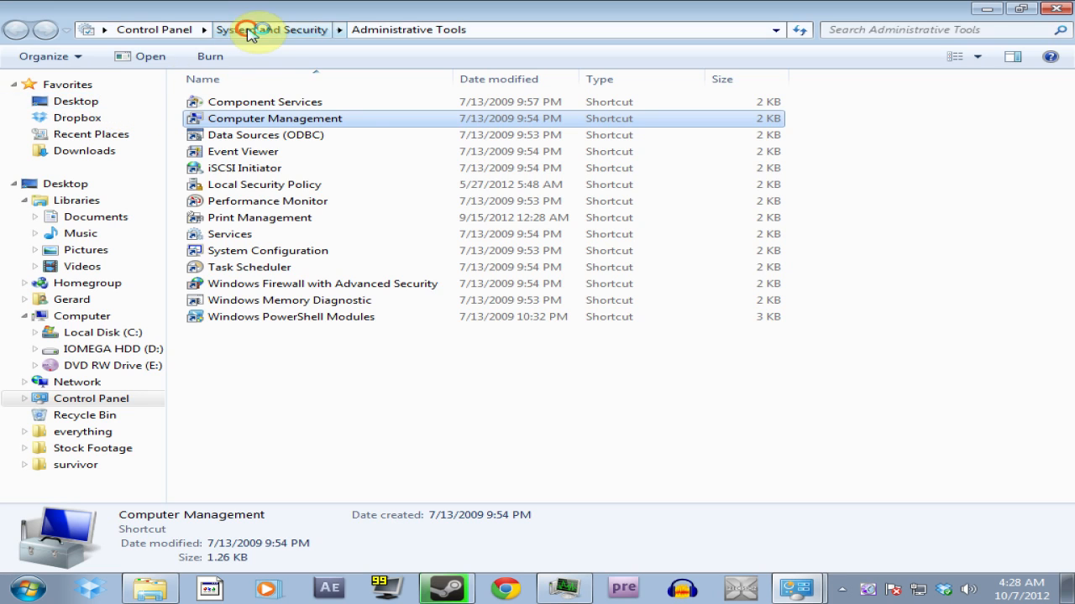
pyautogui.click(265, 28)
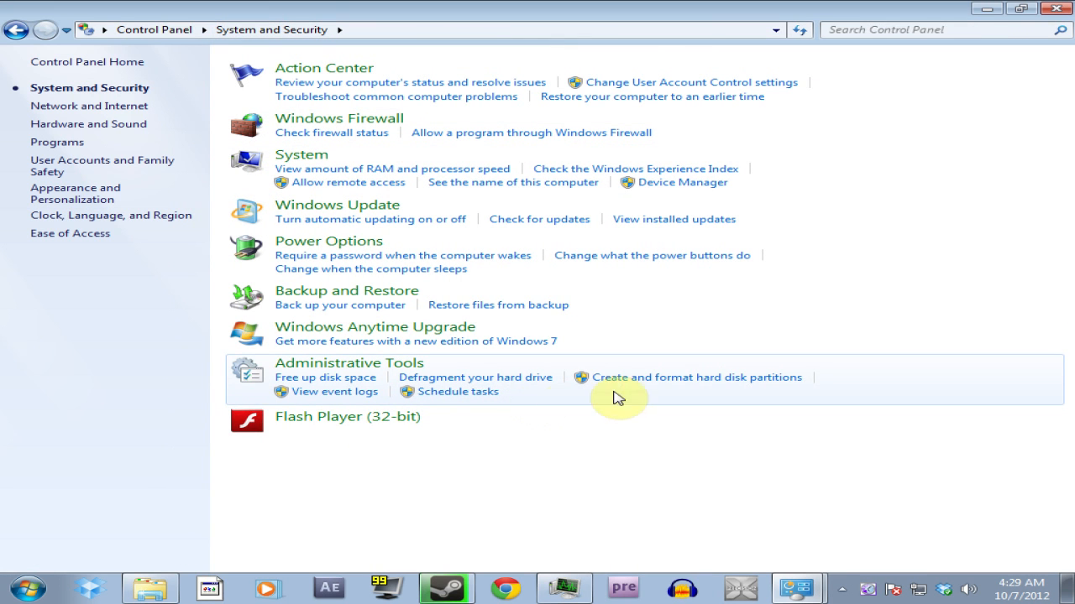
pyautogui.moveTo(638, 385)
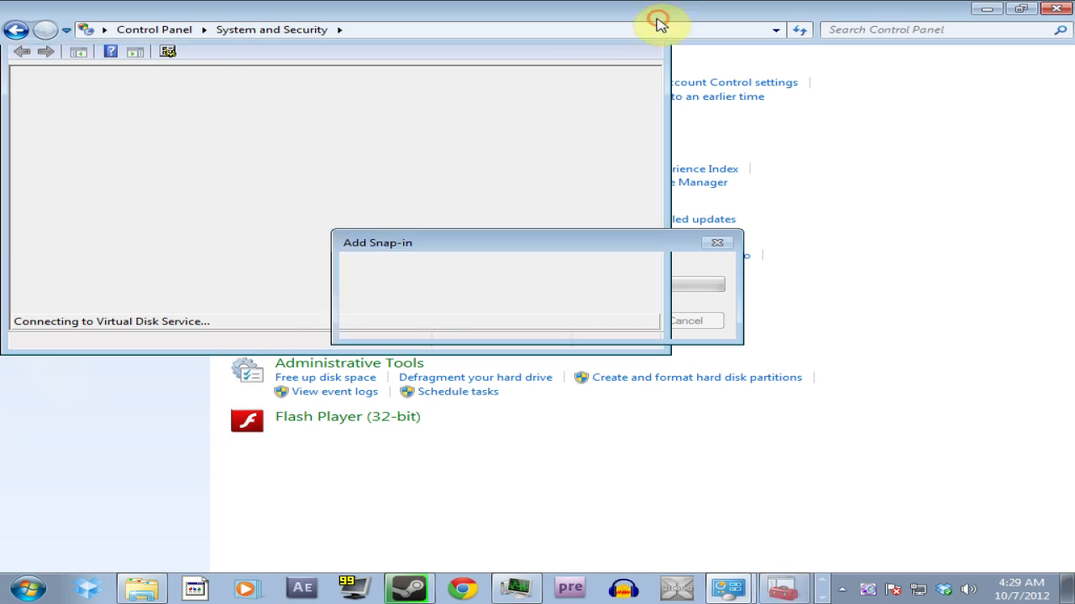
# Maximize the Disk Management window showing Disk 1 with 8.09 GB unallocated
pyautogui.click(716, 242)
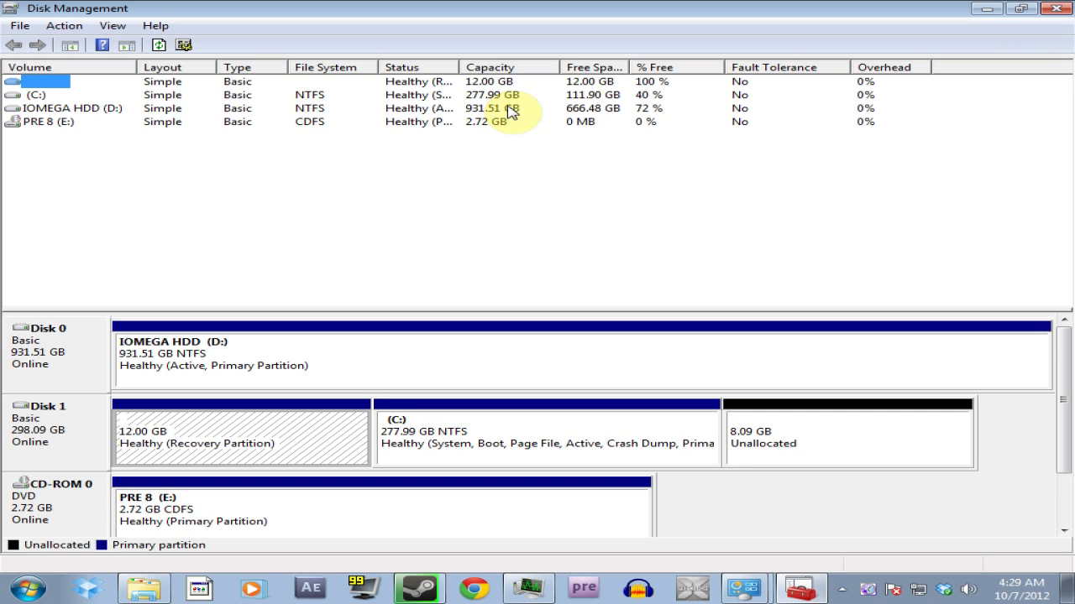
pyautogui.moveTo(269, 131)
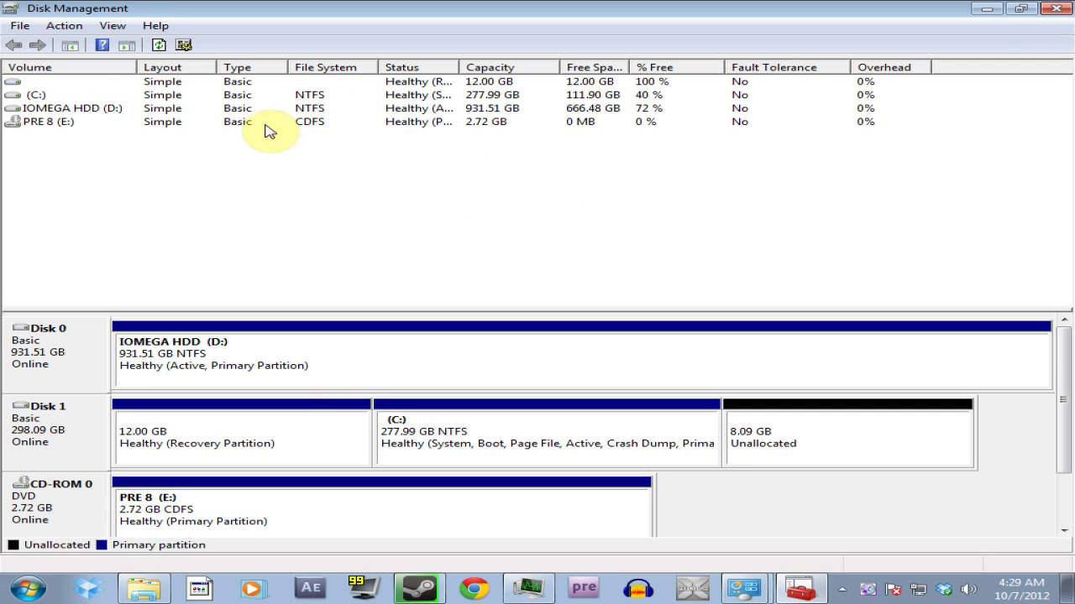
pyautogui.scroll(-3)
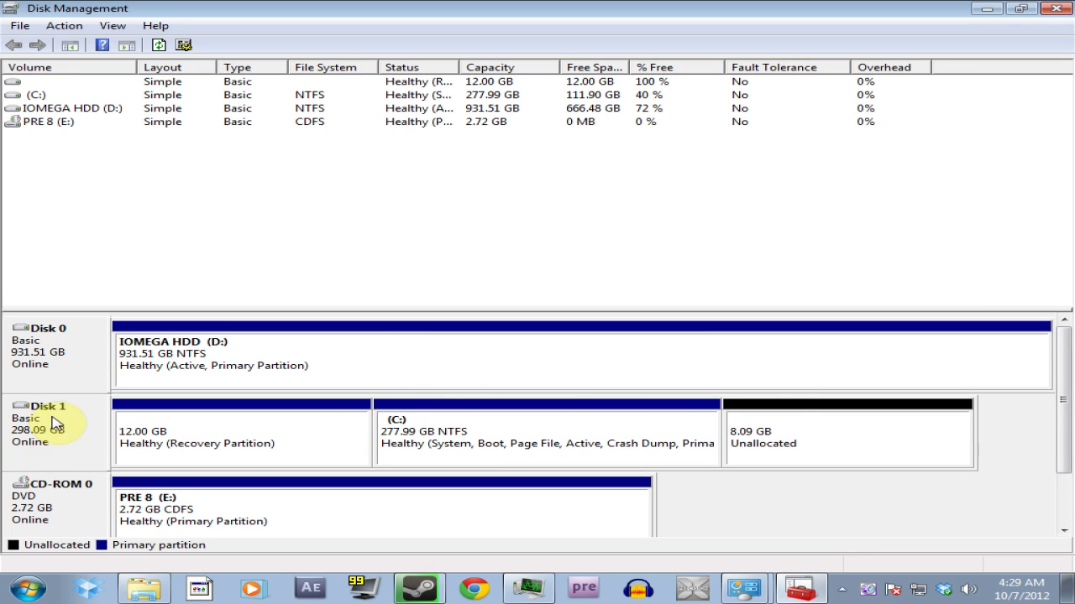
pyautogui.moveTo(80, 510)
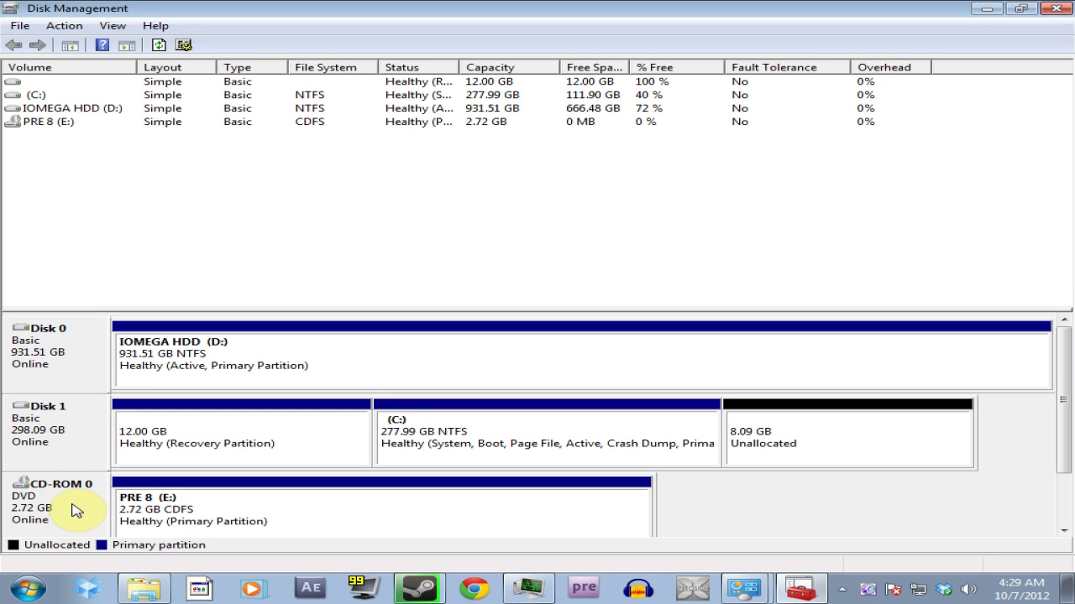
pyautogui.moveTo(171, 520)
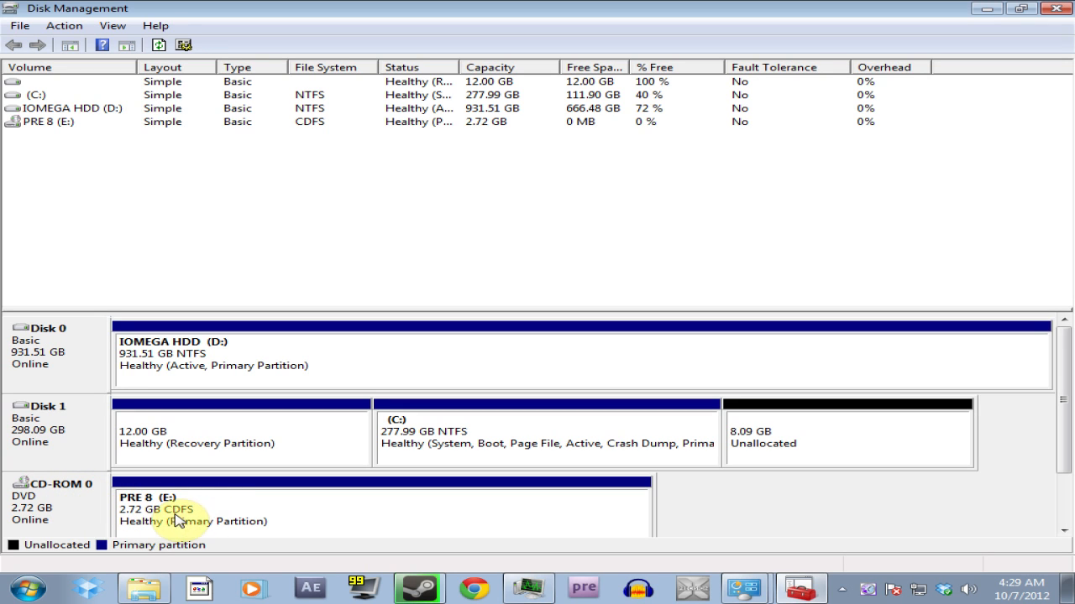
pyautogui.moveTo(329, 450)
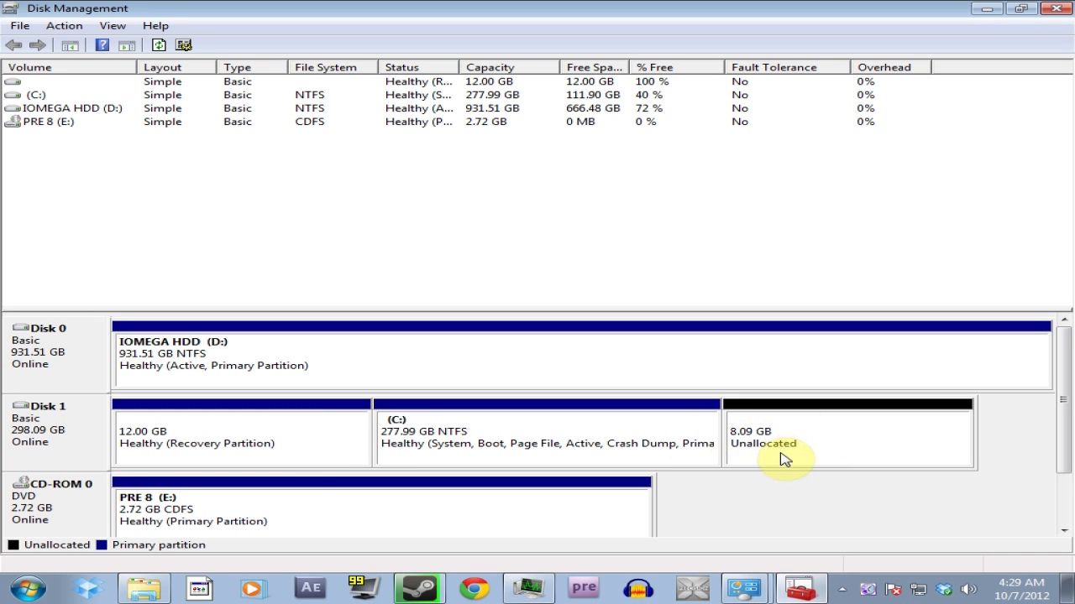
pyautogui.moveTo(729, 487)
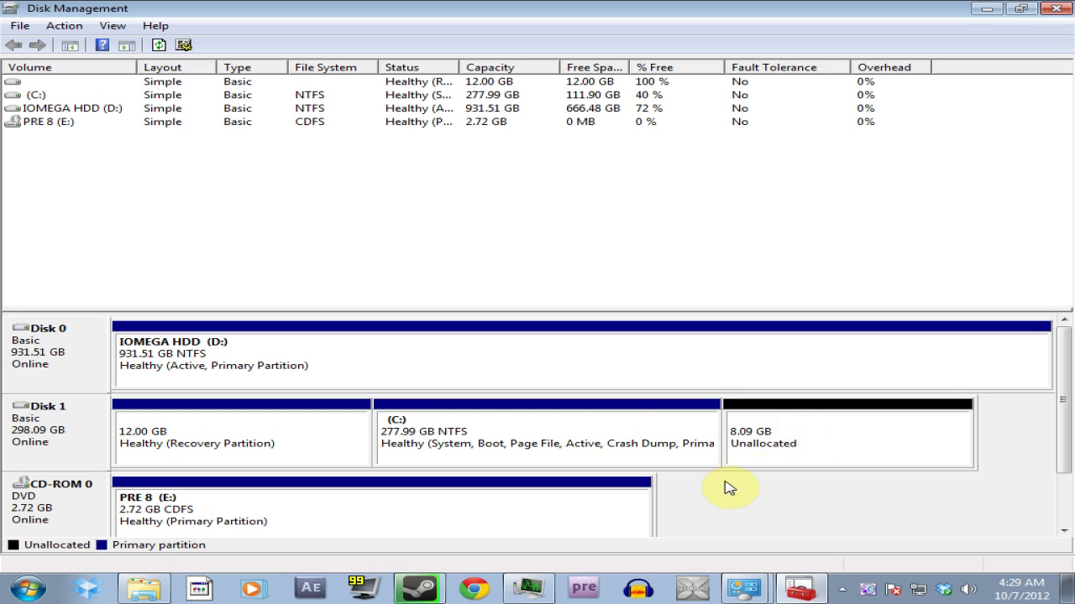
pyautogui.moveTo(799, 433)
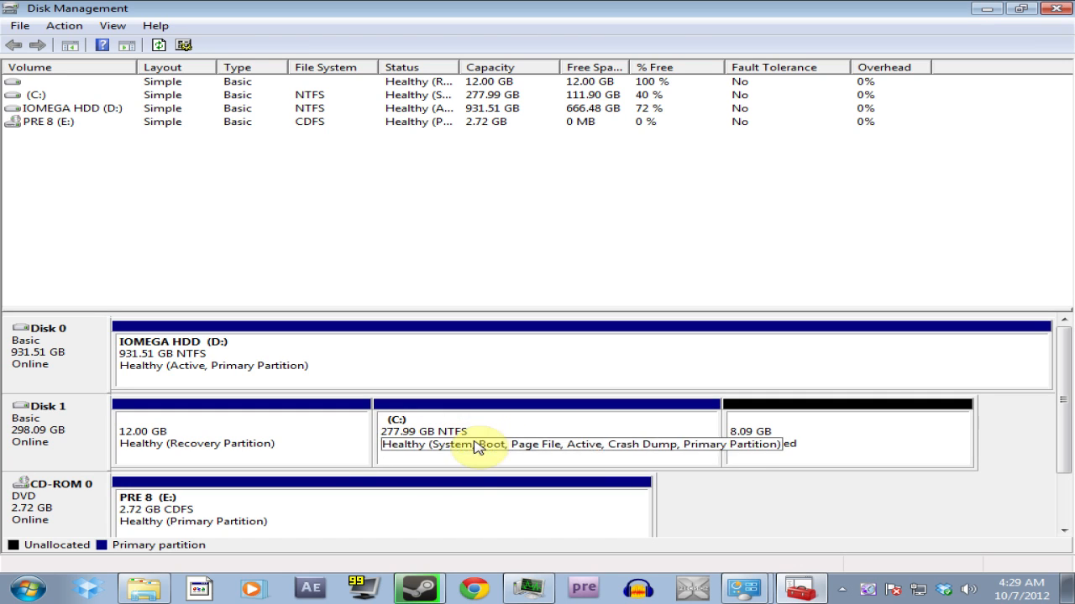
pyautogui.moveTo(598, 450)
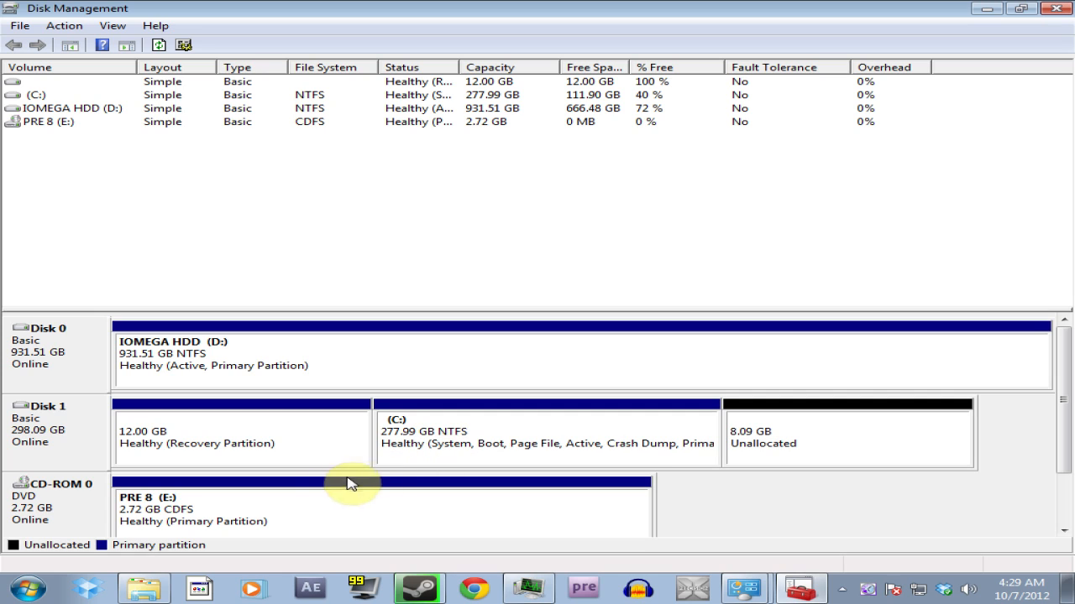
pyautogui.moveTo(244, 433)
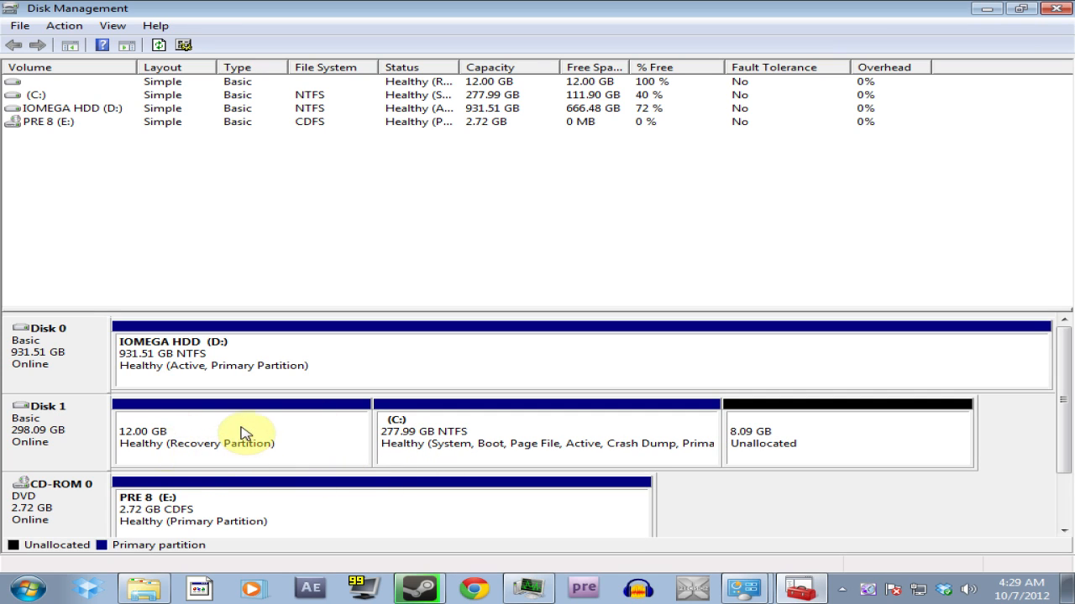
pyautogui.moveTo(259, 399)
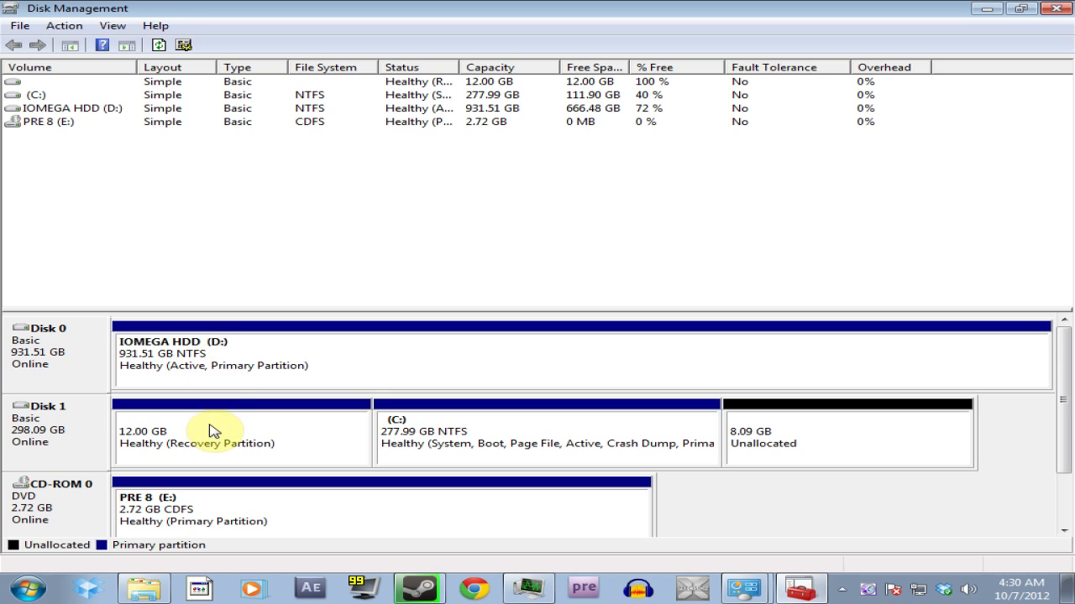
pyautogui.moveTo(174, 385)
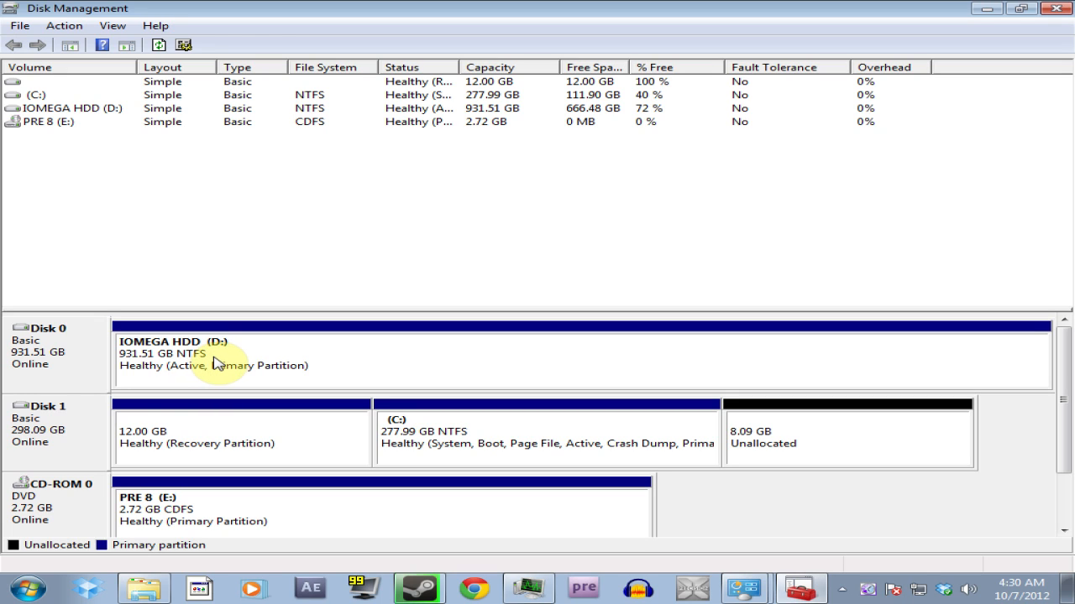
pyautogui.moveTo(198, 371)
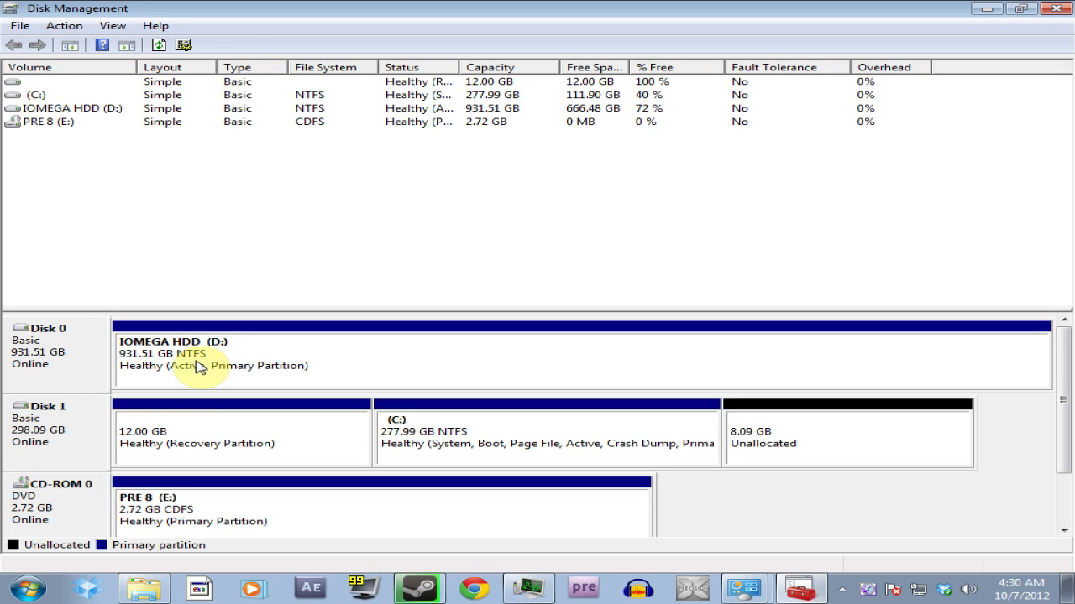
pyautogui.moveTo(333, 124)
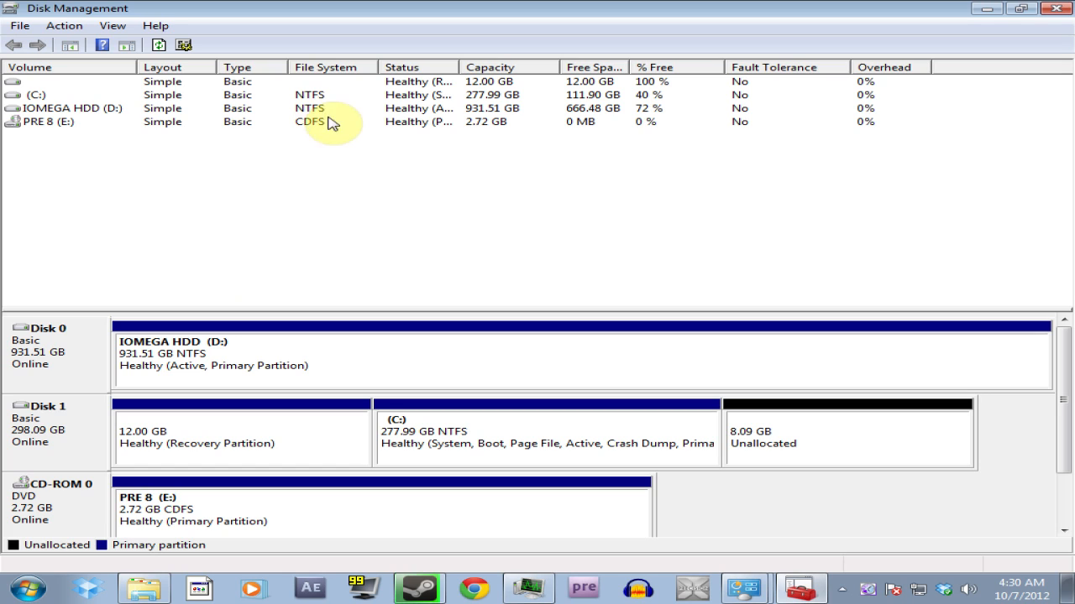
pyautogui.moveTo(277, 160)
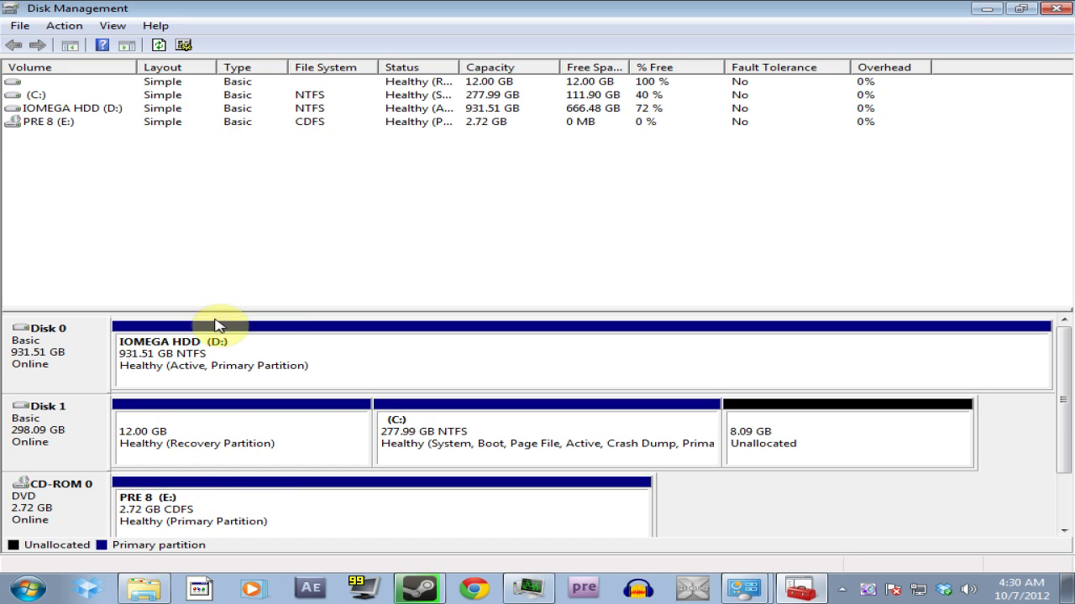
pyautogui.moveTo(312, 124)
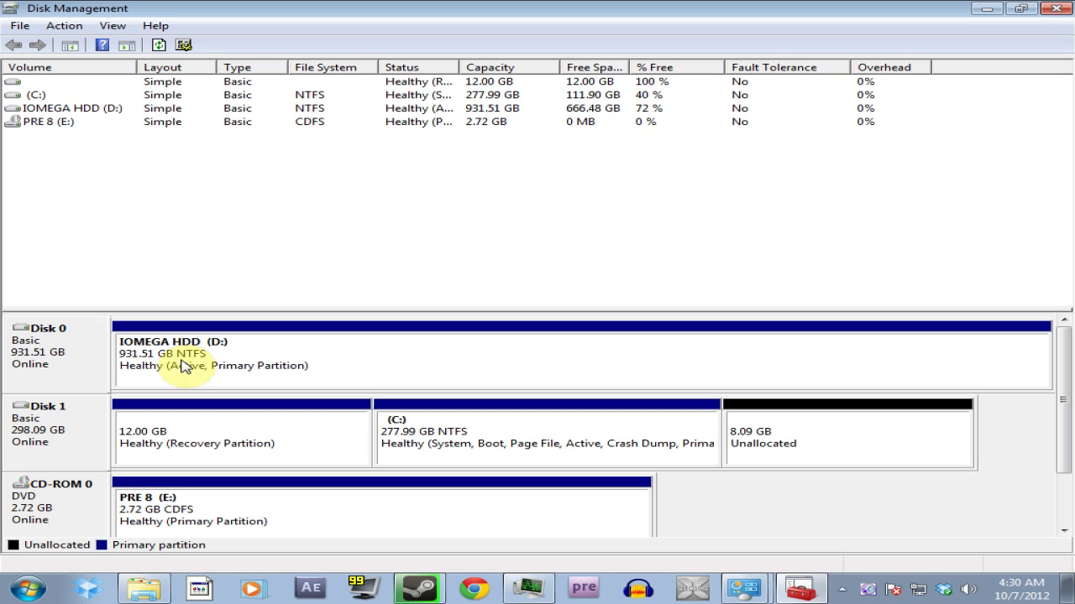
pyautogui.moveTo(359, 92)
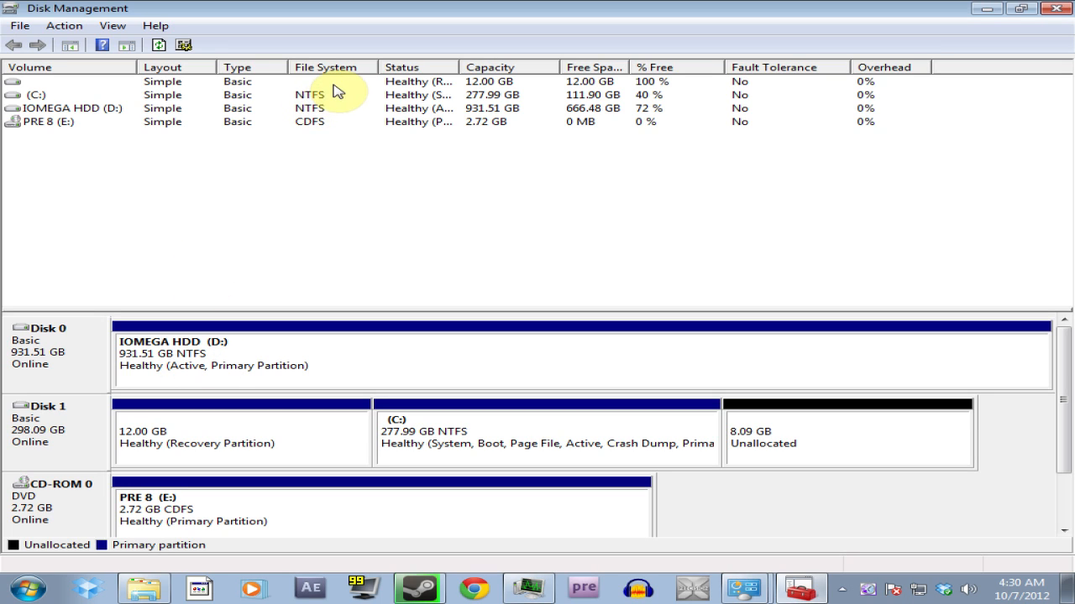
pyautogui.moveTo(334, 104)
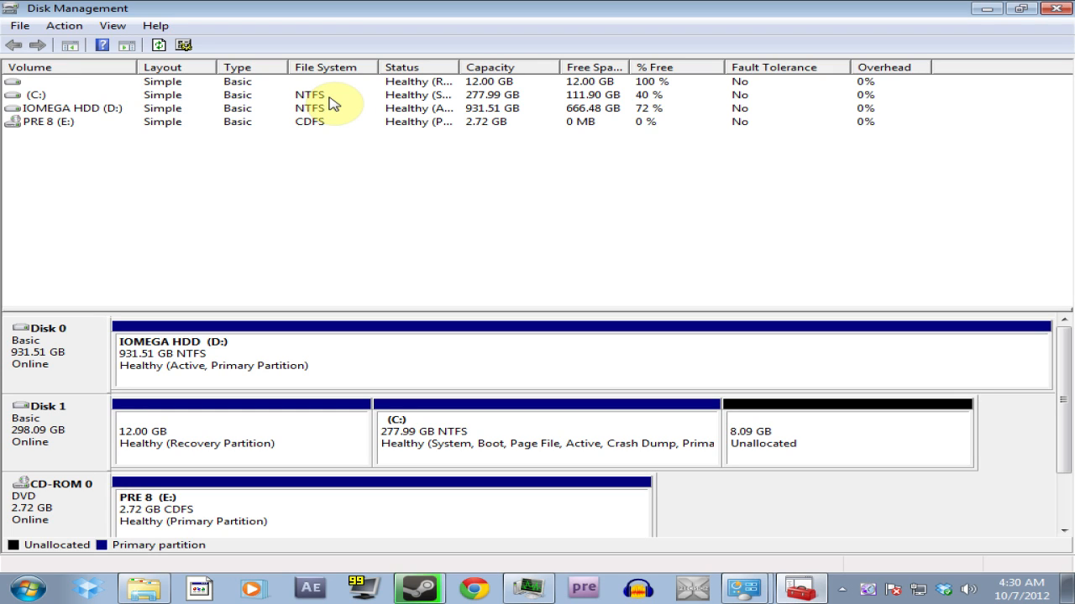
pyautogui.click(67, 108)
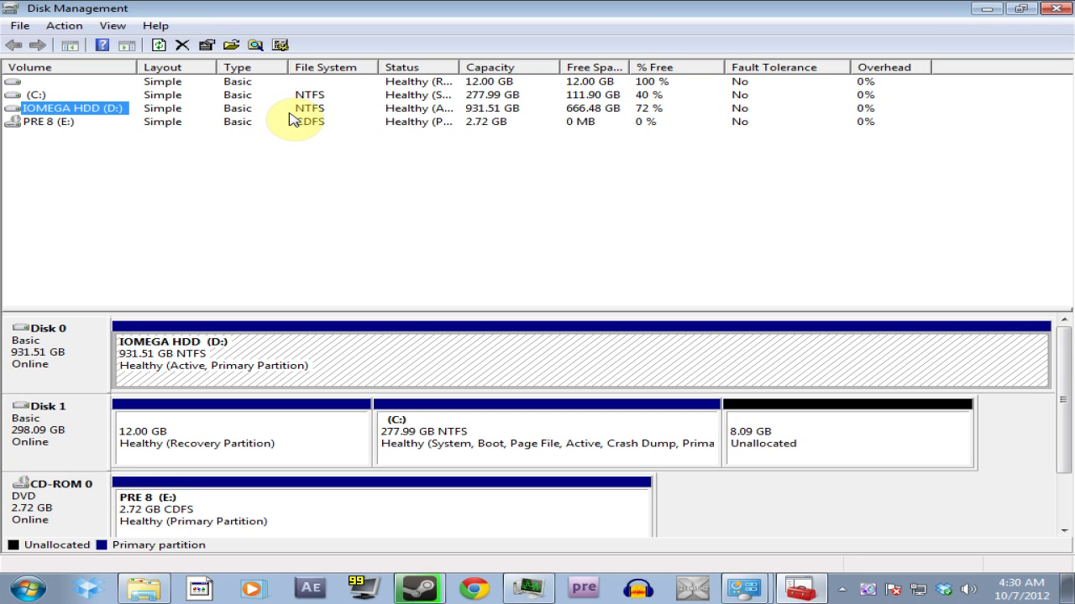
pyautogui.moveTo(309, 116)
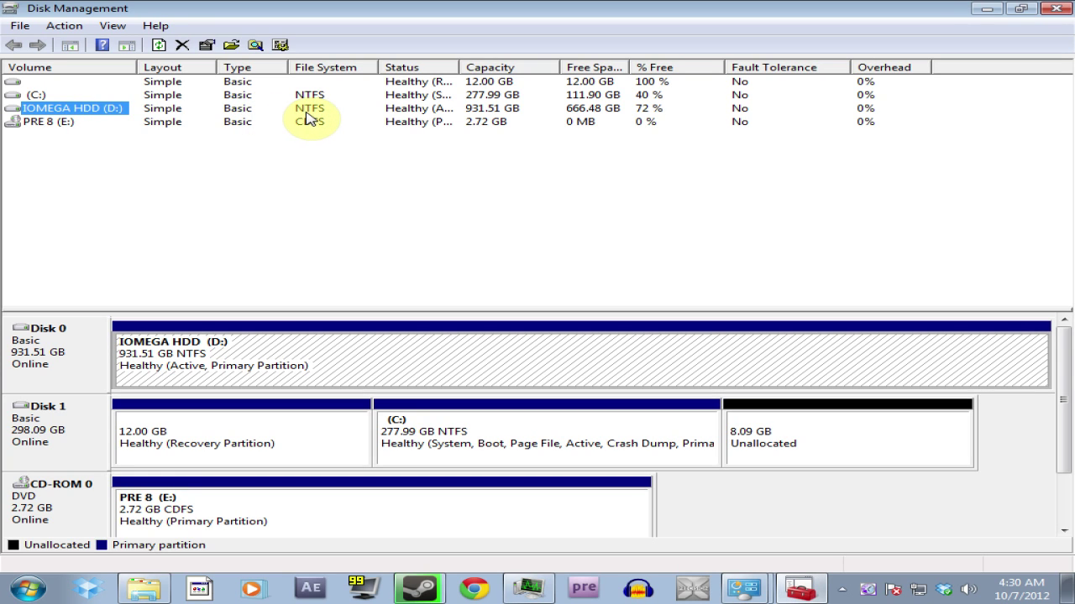
pyautogui.moveTo(312, 120)
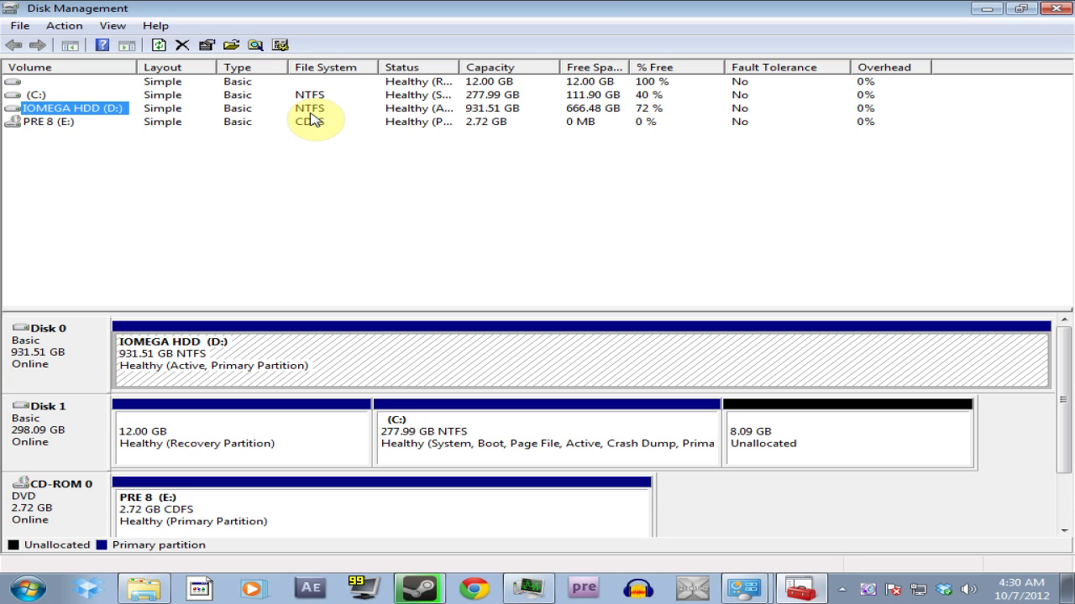
pyautogui.moveTo(309, 121)
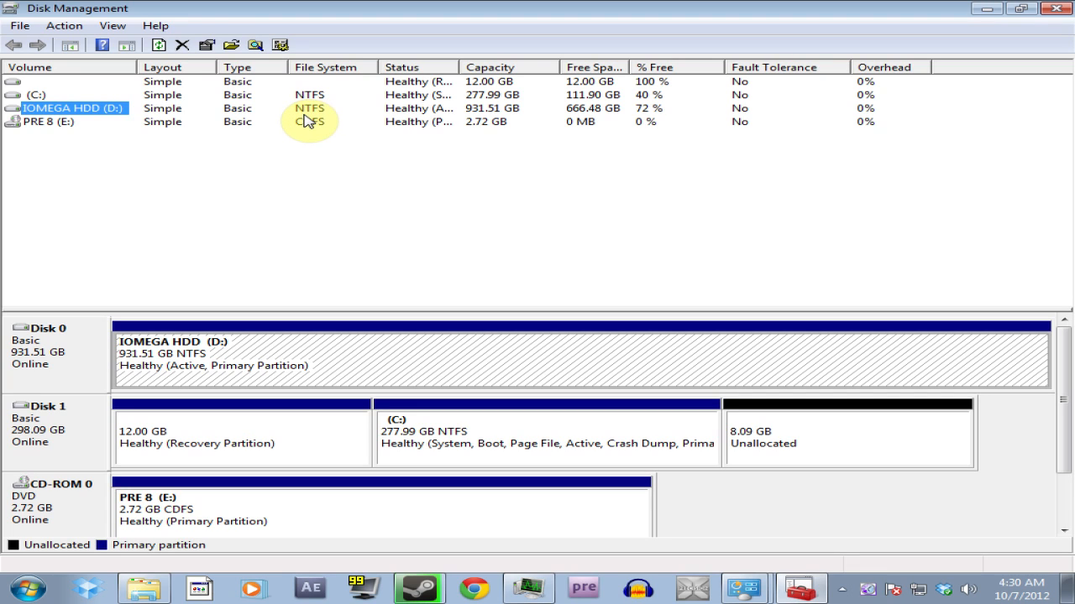
pyautogui.moveTo(317, 110)
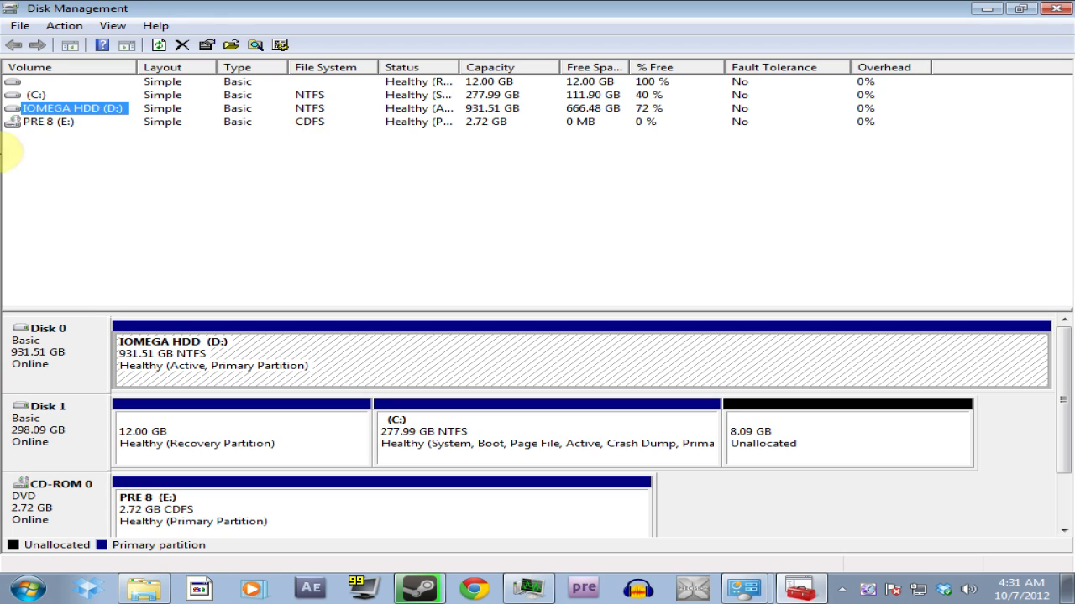
pyautogui.rightClick(58, 109)
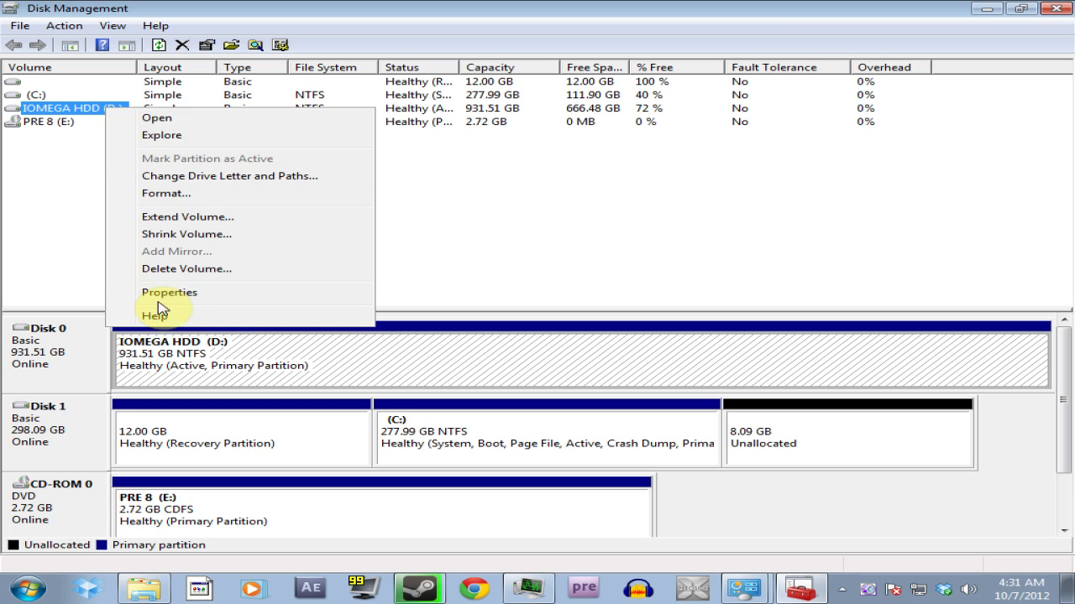
pyautogui.click(265, 445)
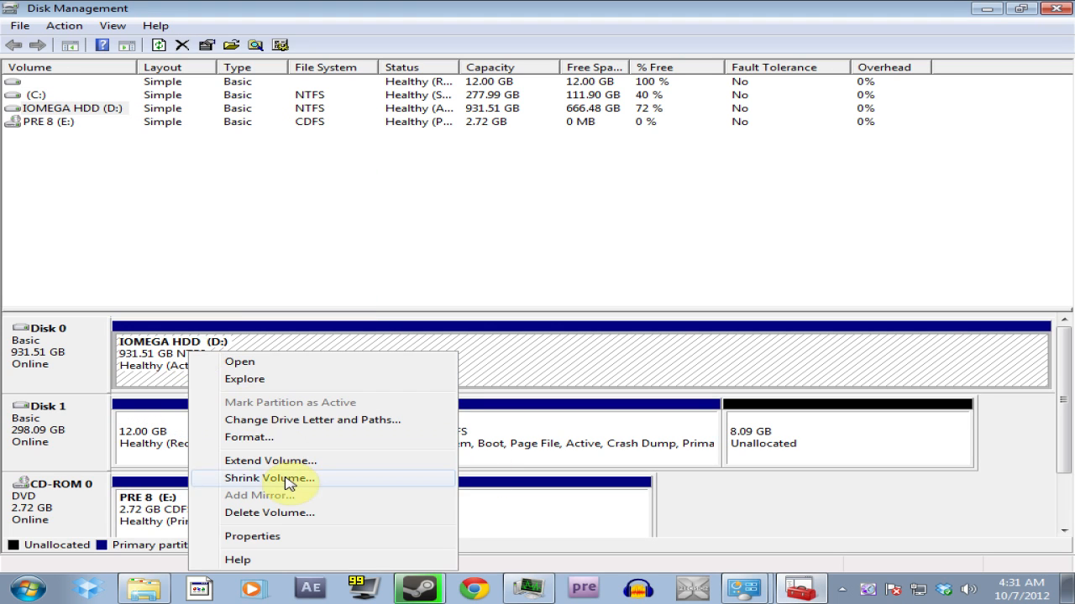
pyautogui.click(248, 436)
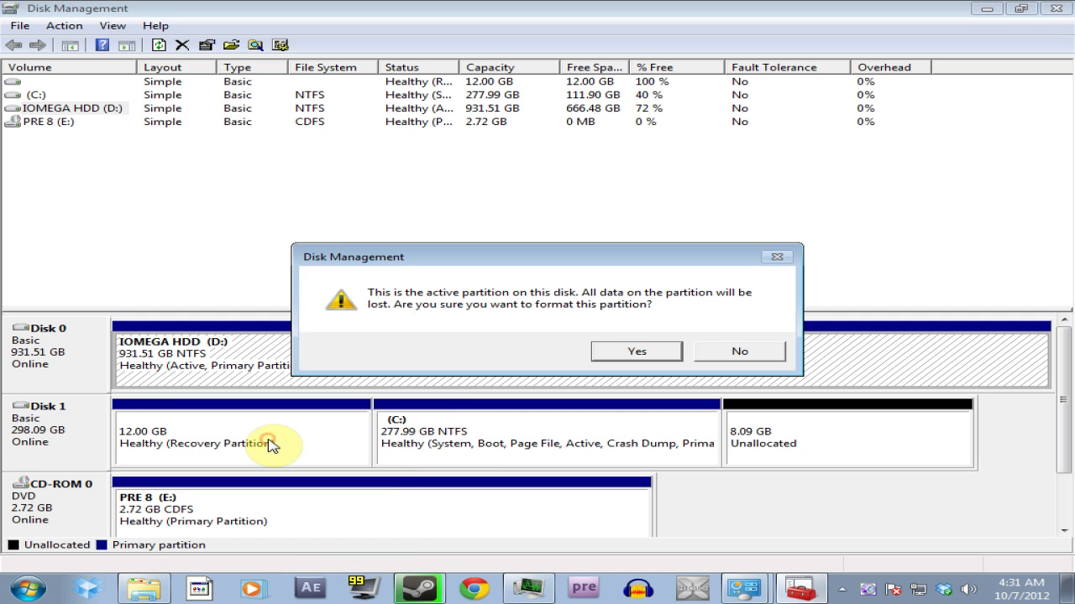
pyautogui.moveTo(581, 376)
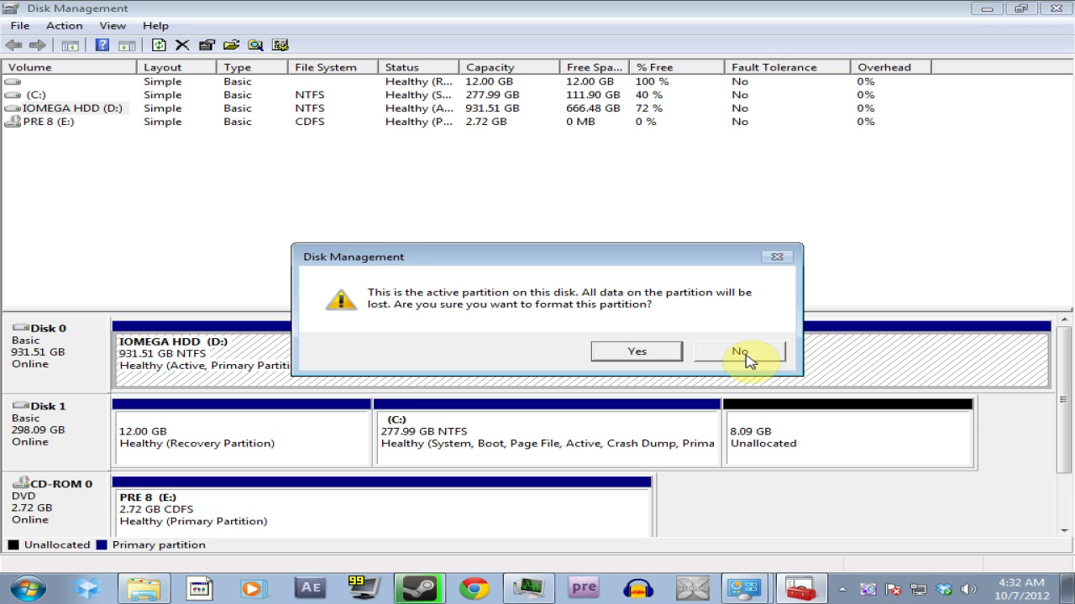
pyautogui.click(739, 351)
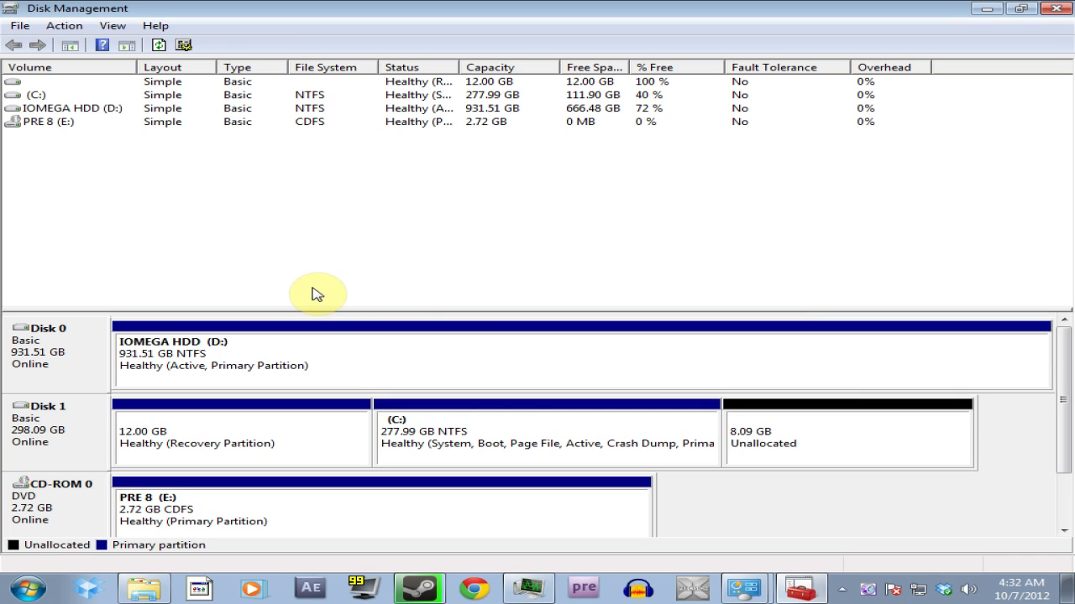
pyautogui.moveTo(339, 380)
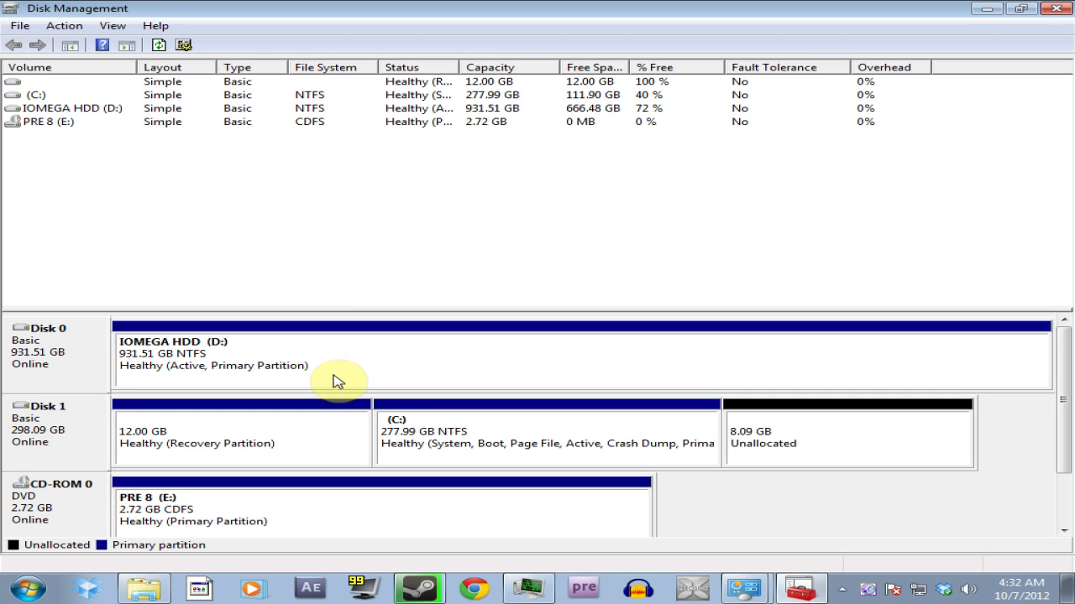
pyautogui.click(328, 372)
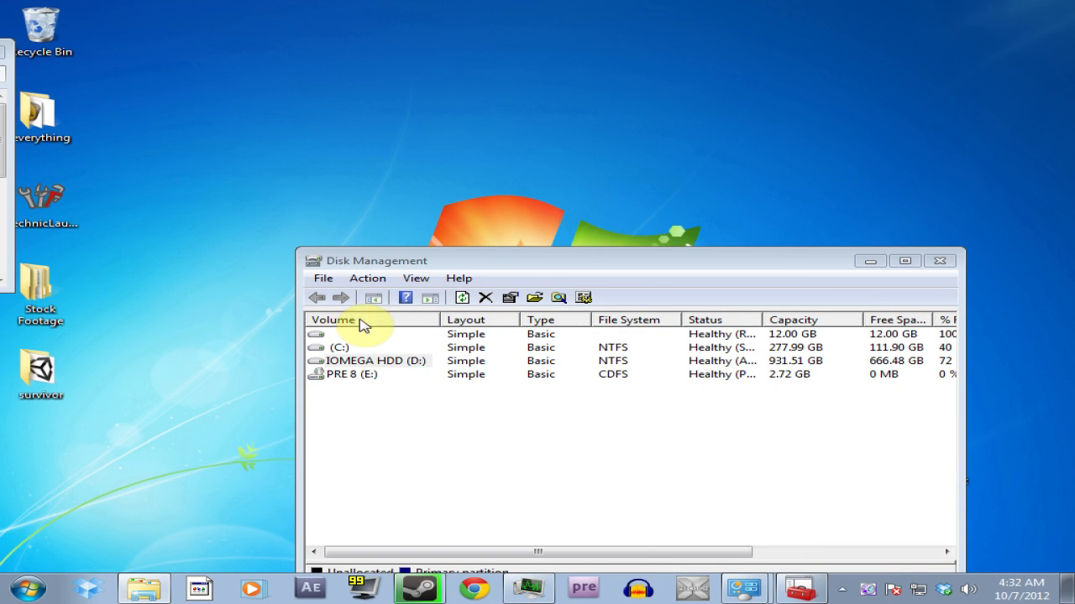
pyautogui.moveTo(378, 261); pyautogui.dragTo(191, 91)
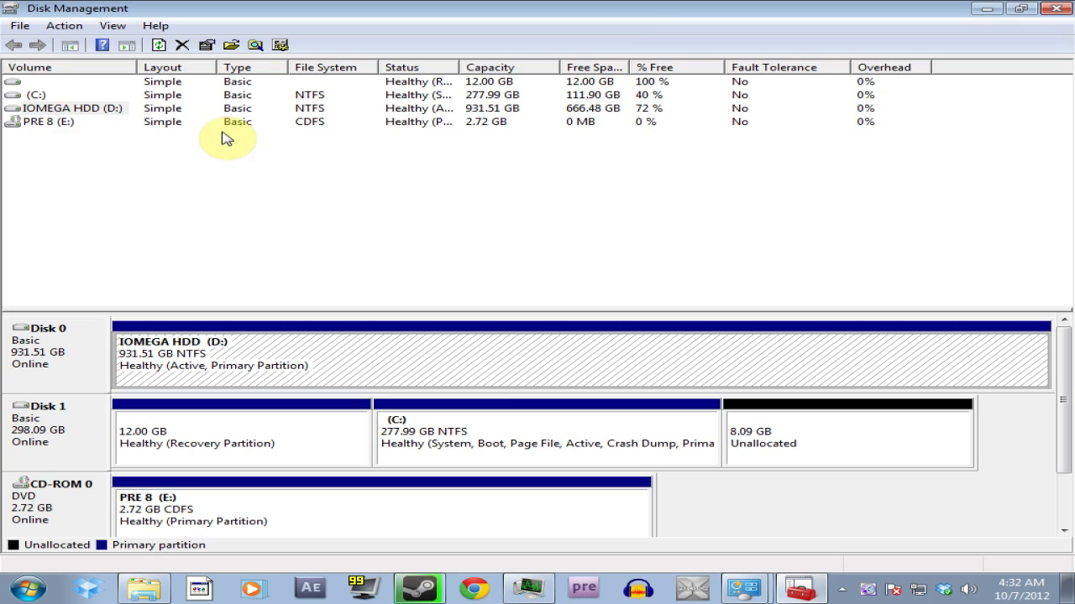
pyautogui.click(76, 110)
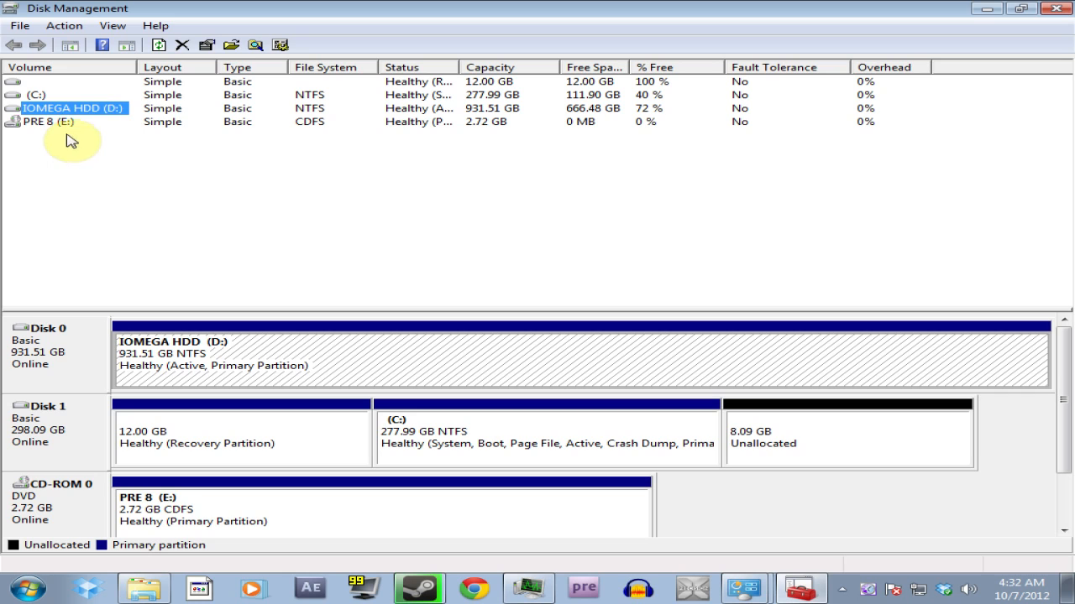